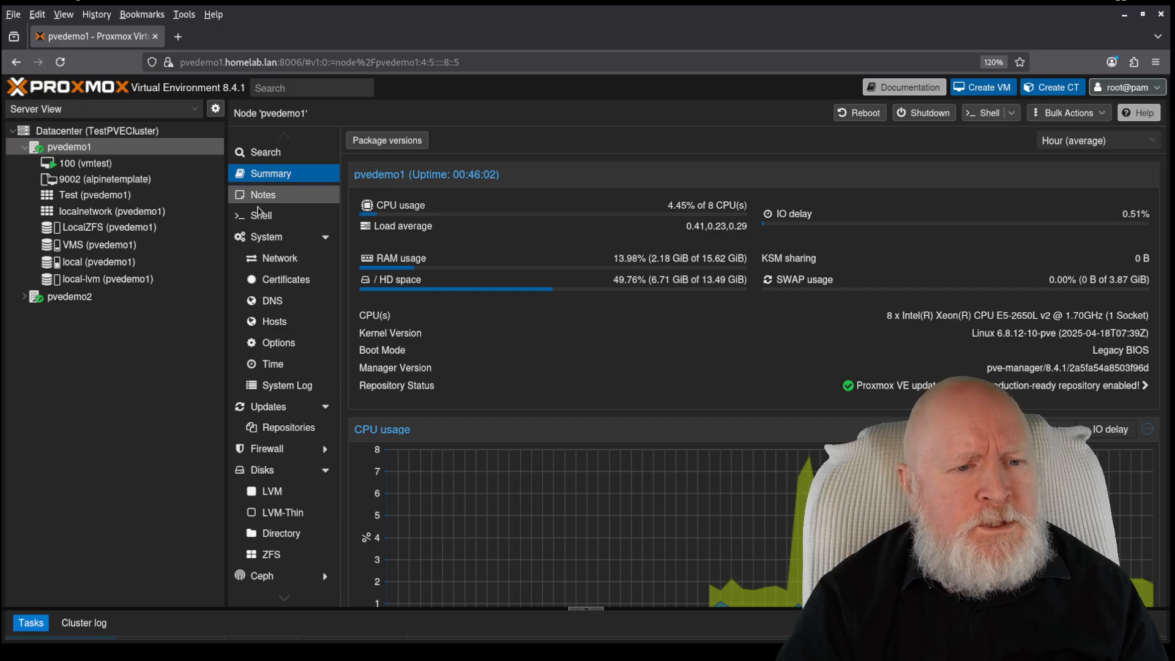
Start a root shell on node pvedemo1 and focus the terminal
{"action": "left_click", "coordinate": [262, 216]}
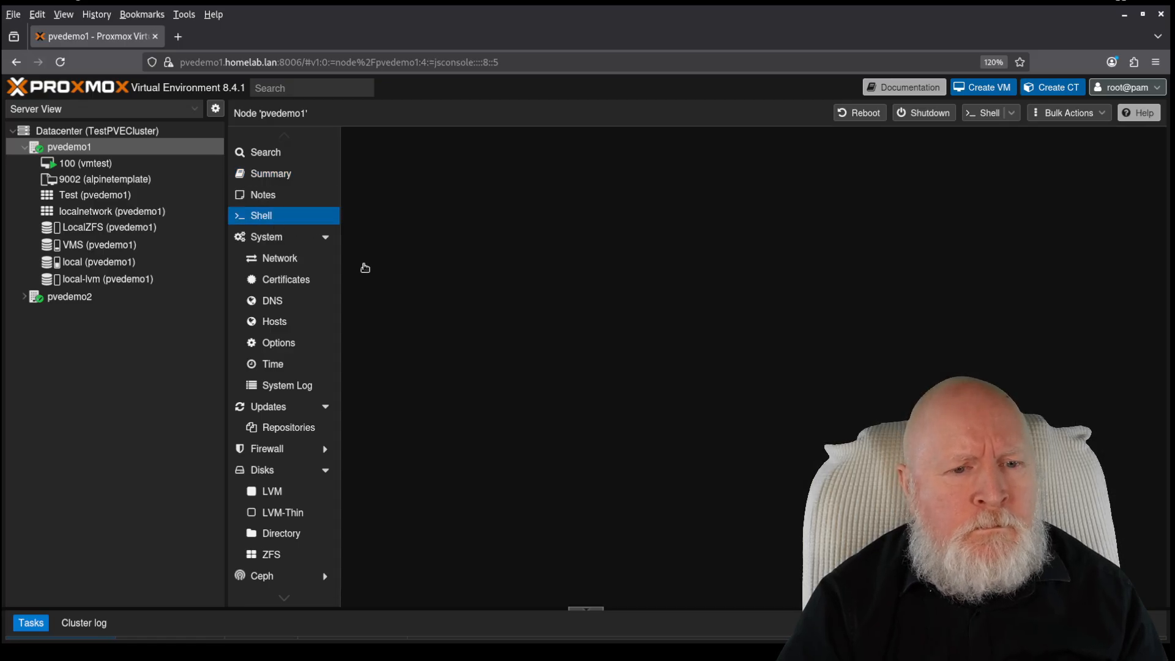
{"action": "left_click", "coordinate": [261, 215]}
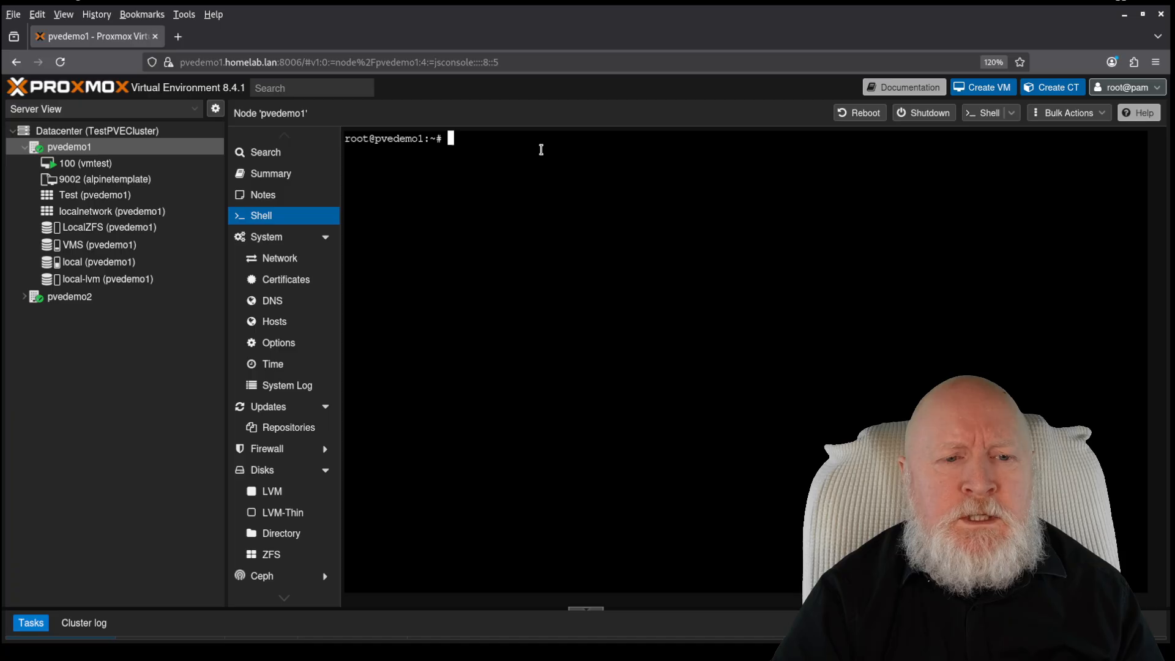
Paste and run the /proc/cpuinfo grep to list the host CPU flags (avx, aes present)
{"action": "right_click", "coordinate": [540, 149]}
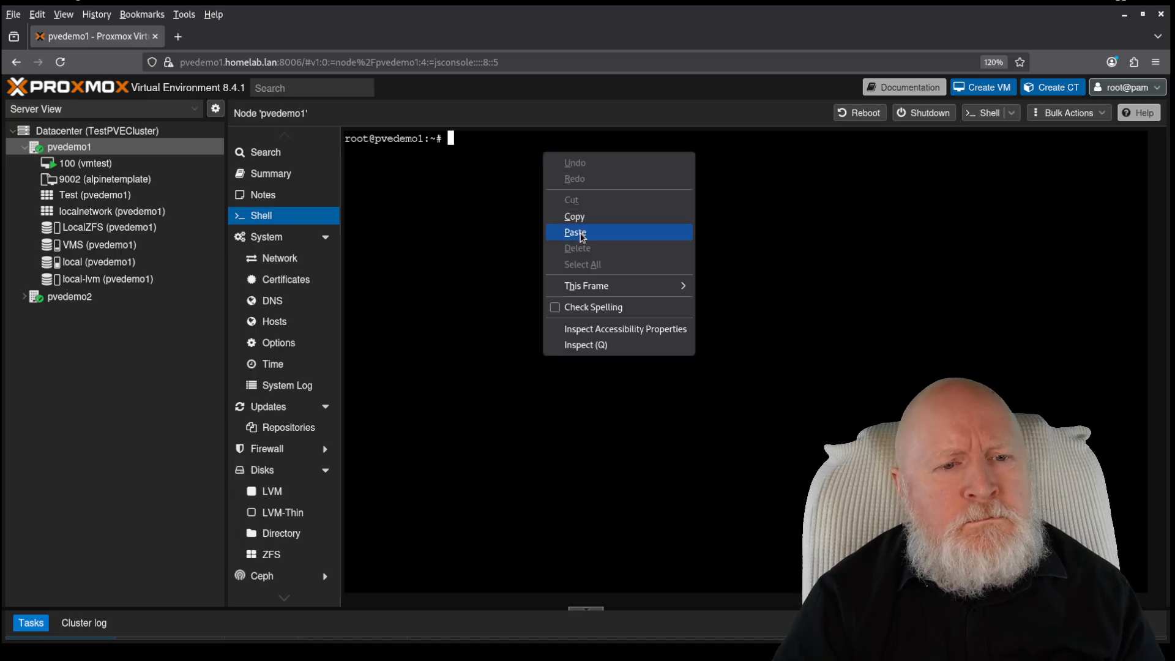
{"action": "left_click", "coordinate": [576, 231]}
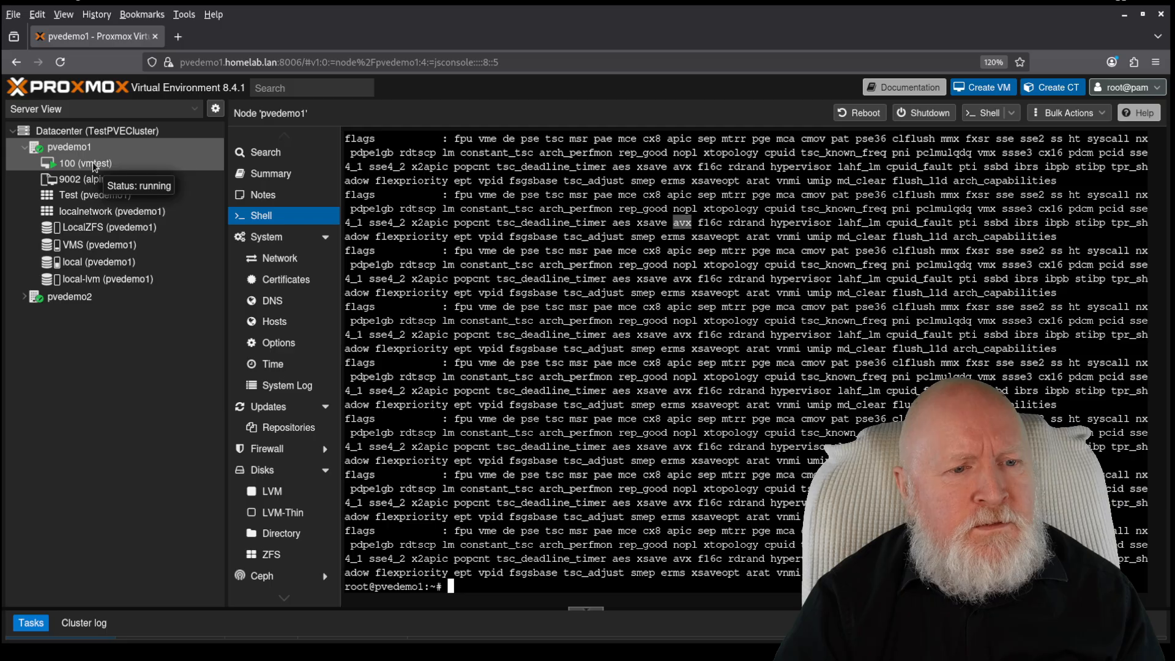
In VM 100's console run grep avx /proc/cpuinfo, finding no avx flag in the guest
{"action": "left_click", "coordinate": [82, 163]}
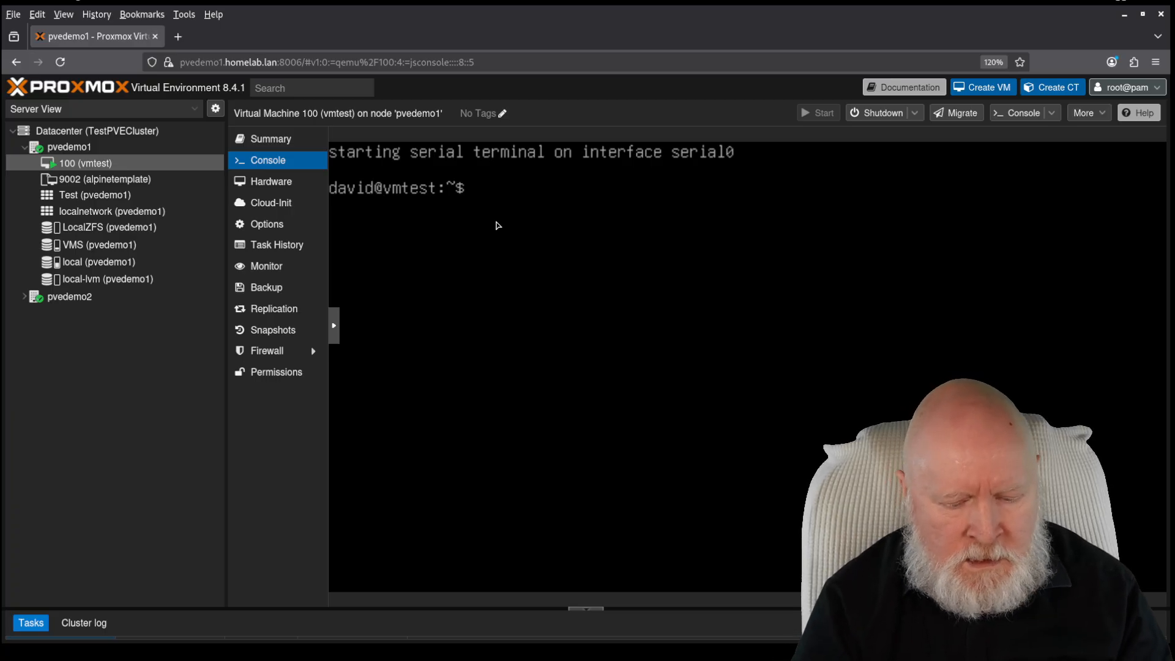
{"action": "type", "text": "grep a"}
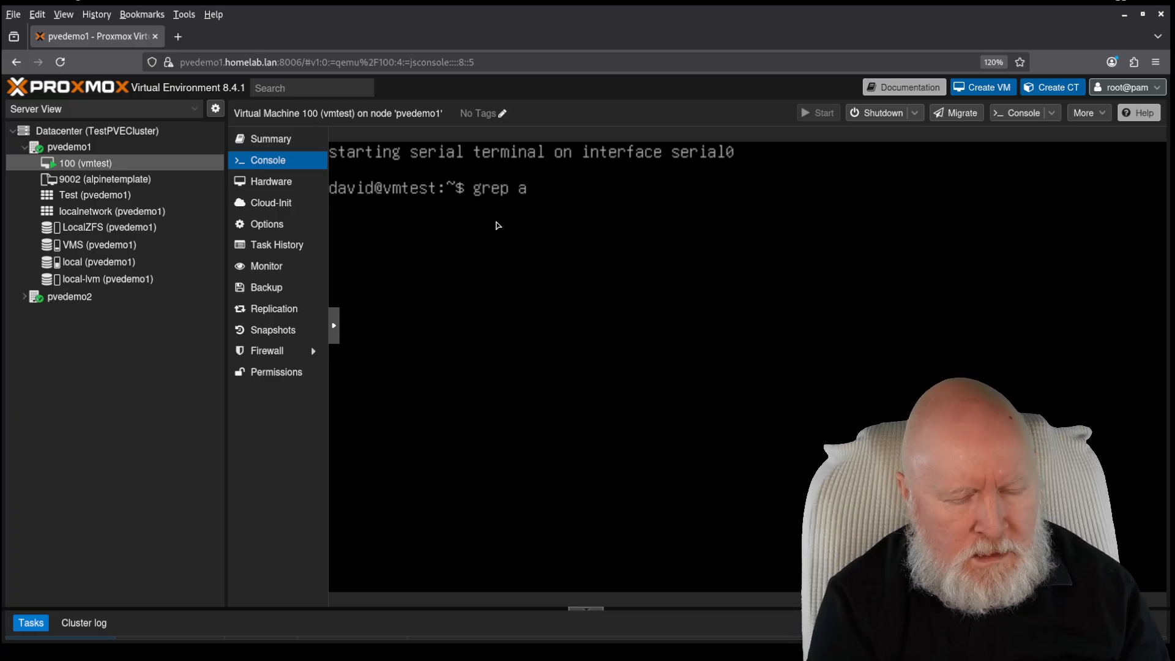
{"action": "type", "text": "x"}
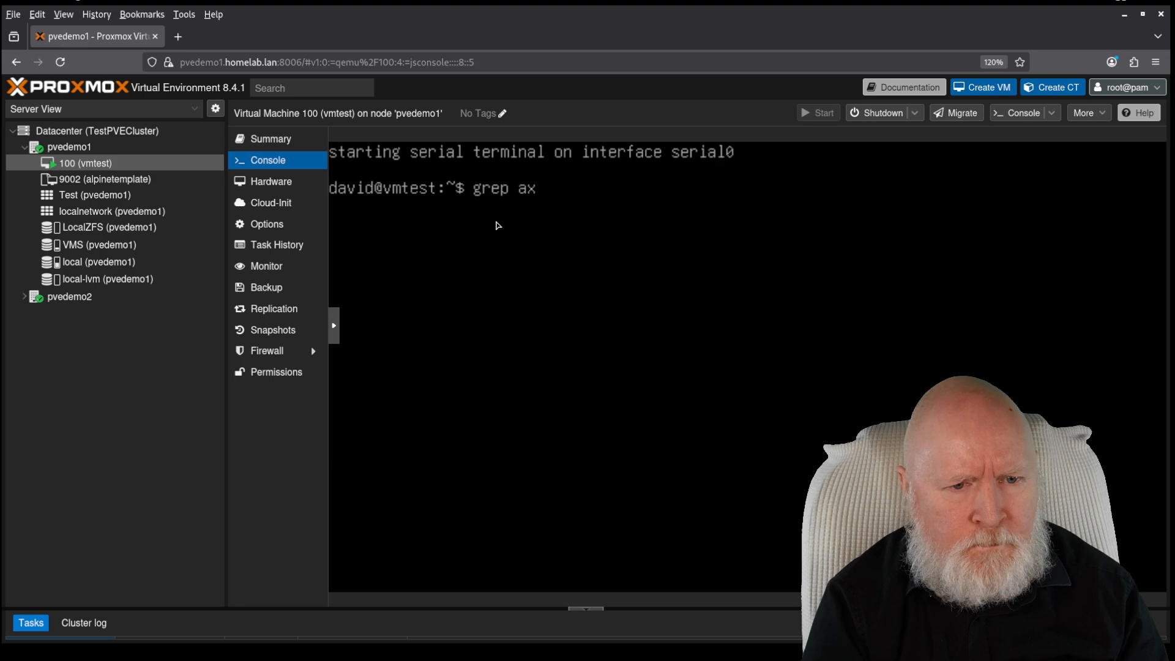
{"action": "type", "text": "vx"}
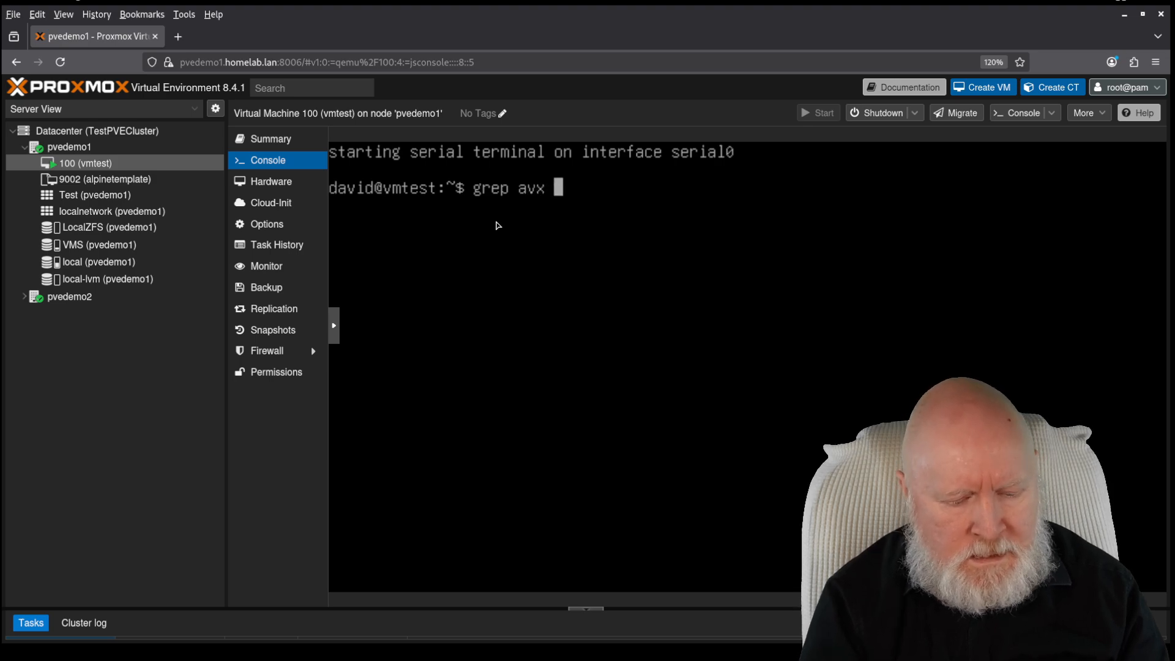
{"action": "type", "text": "/proc"}
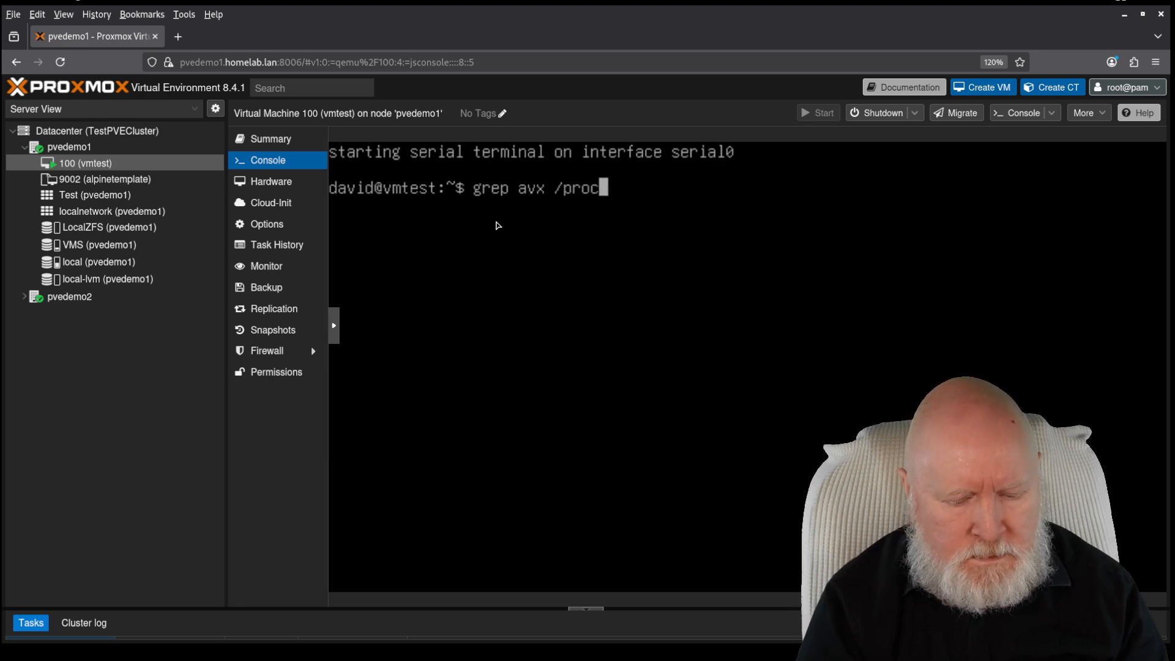
{"action": "type", "text": "cpu"}
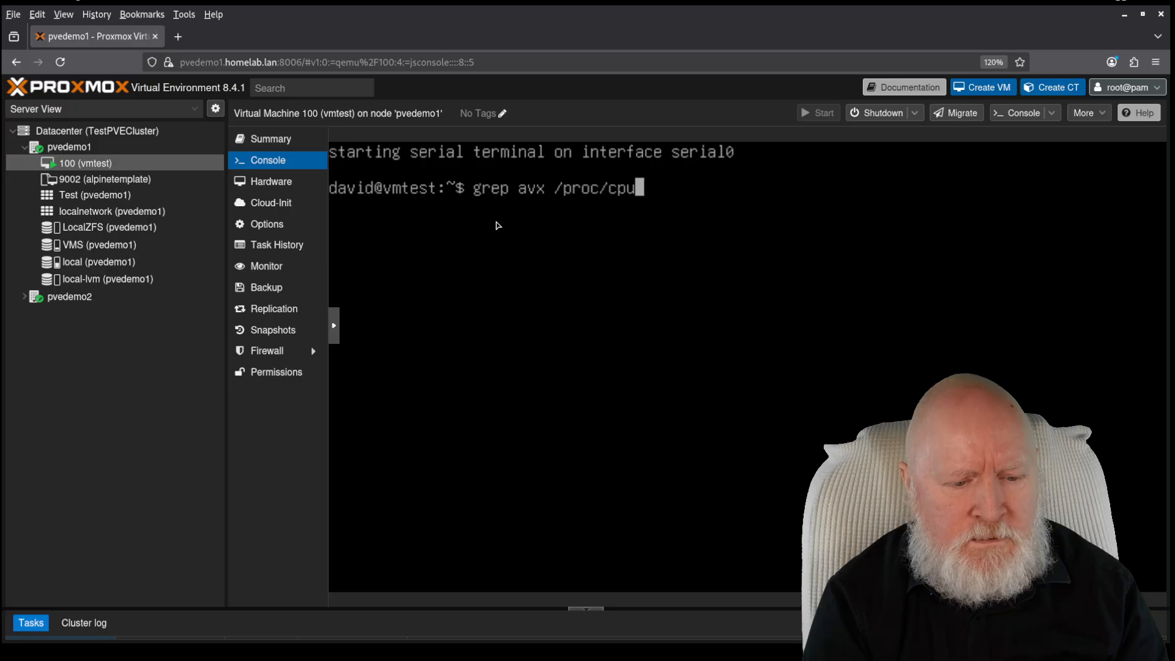
{"action": "type", "text": "info"}
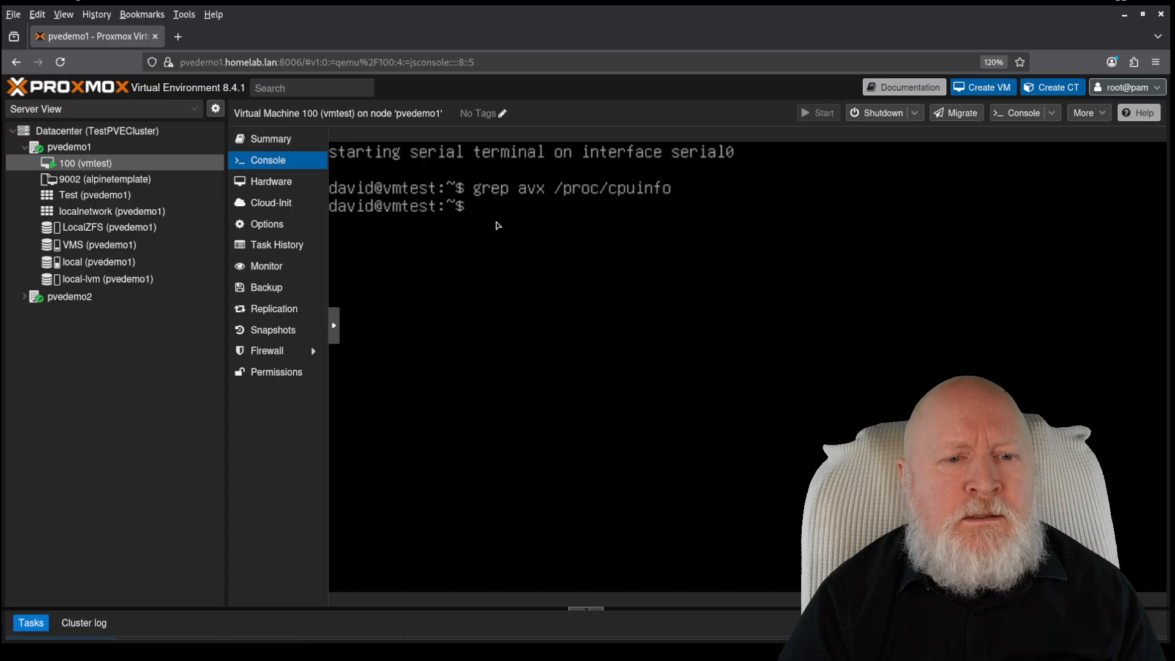
{"action": "mouse_move", "coordinate": [572, 195]}
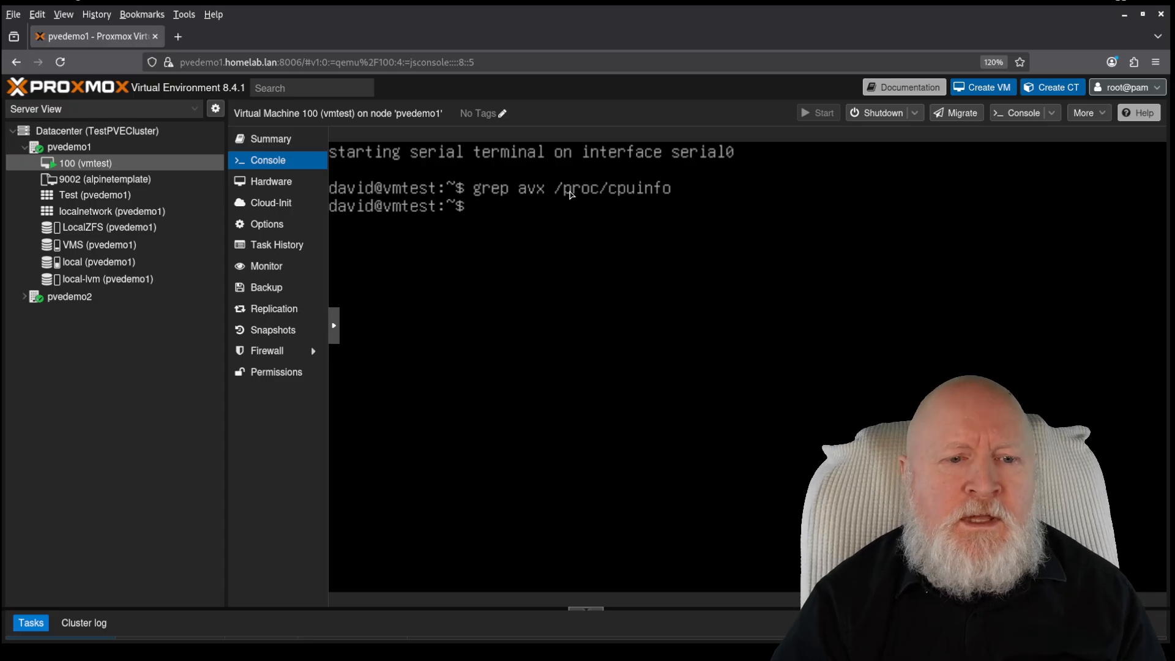
{"action": "type", "text": "grep avx /proc/cpuinfo"}
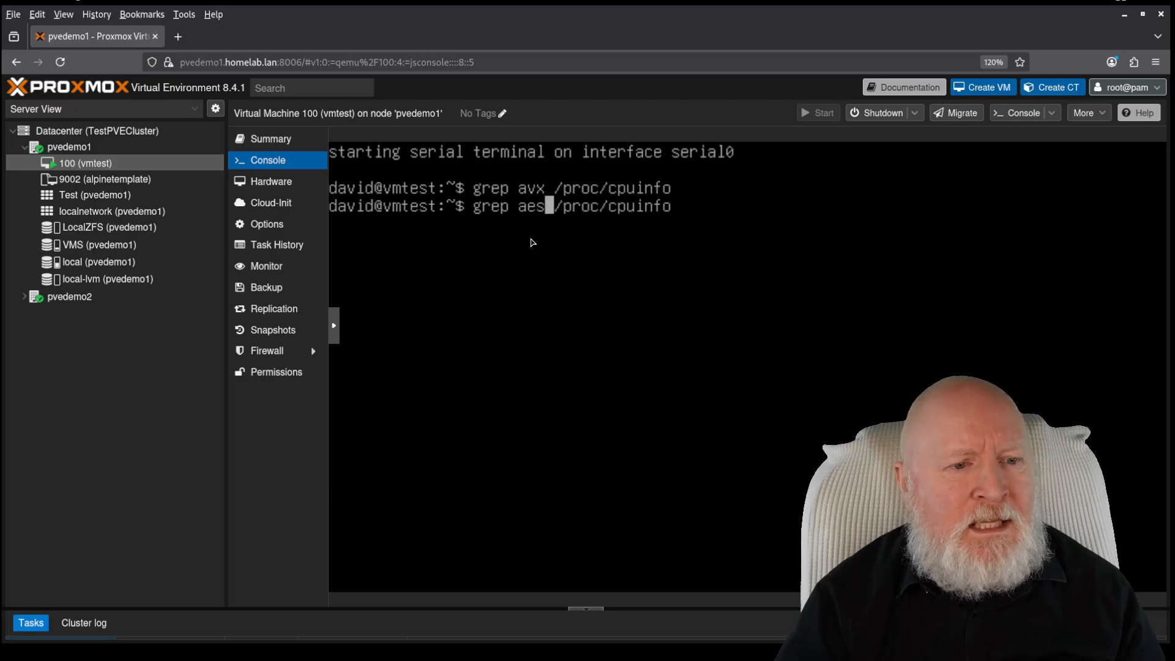
{"action": "mouse_move", "coordinate": [273, 202]}
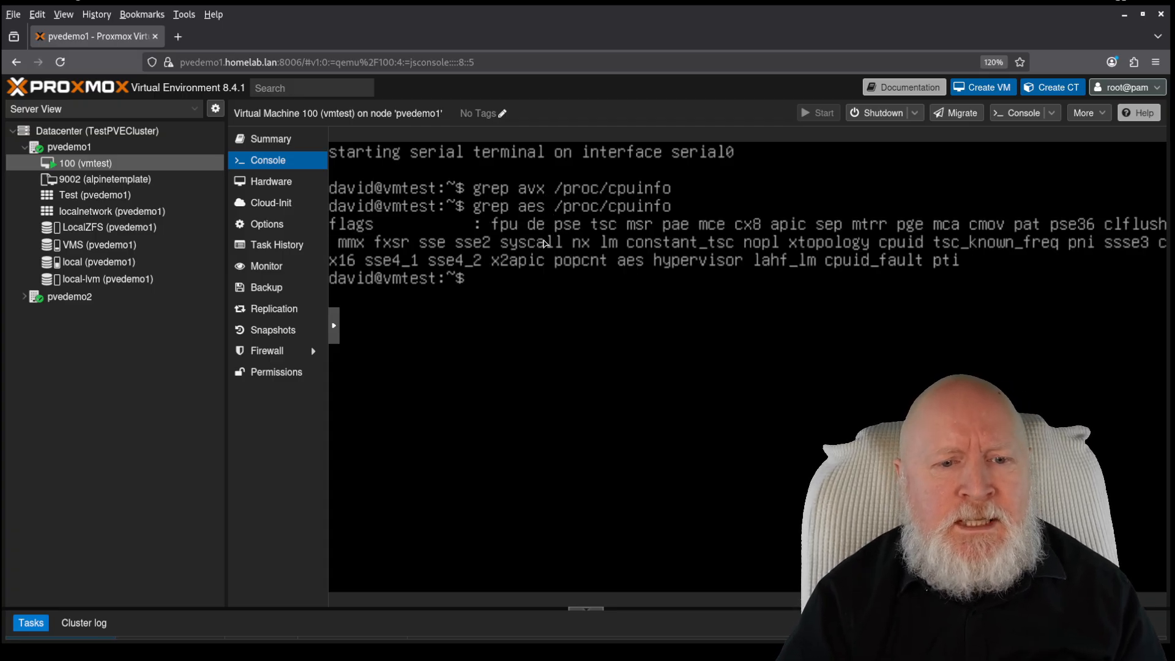
{"action": "mouse_move", "coordinate": [633, 270]}
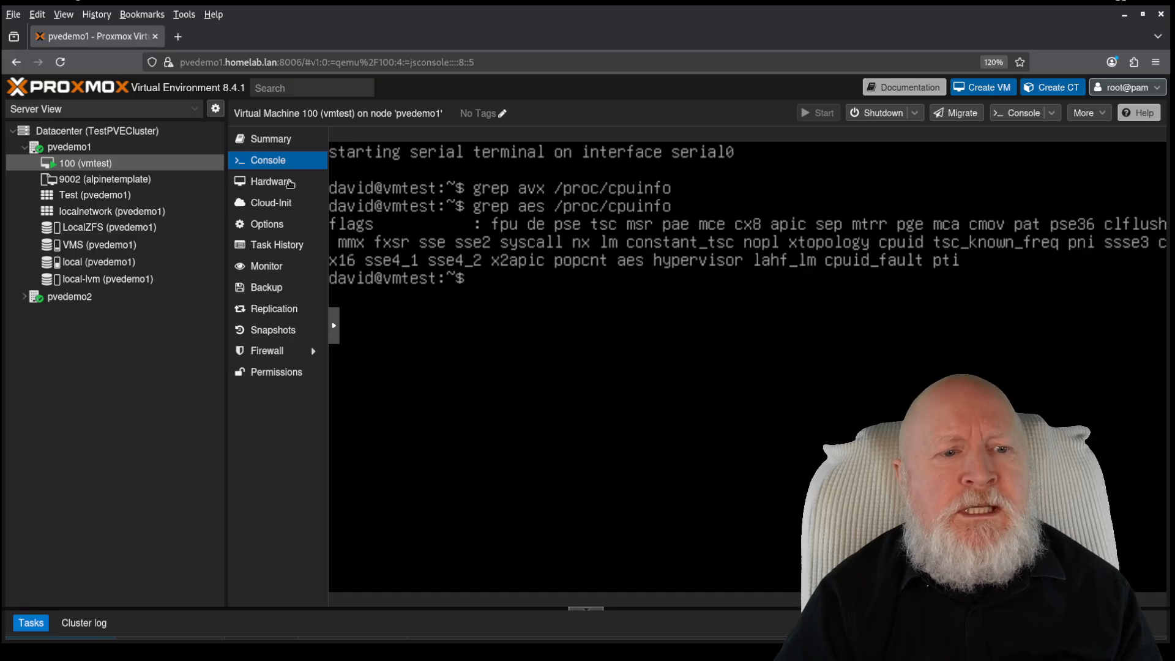
{"action": "mouse_move", "coordinate": [430, 221]}
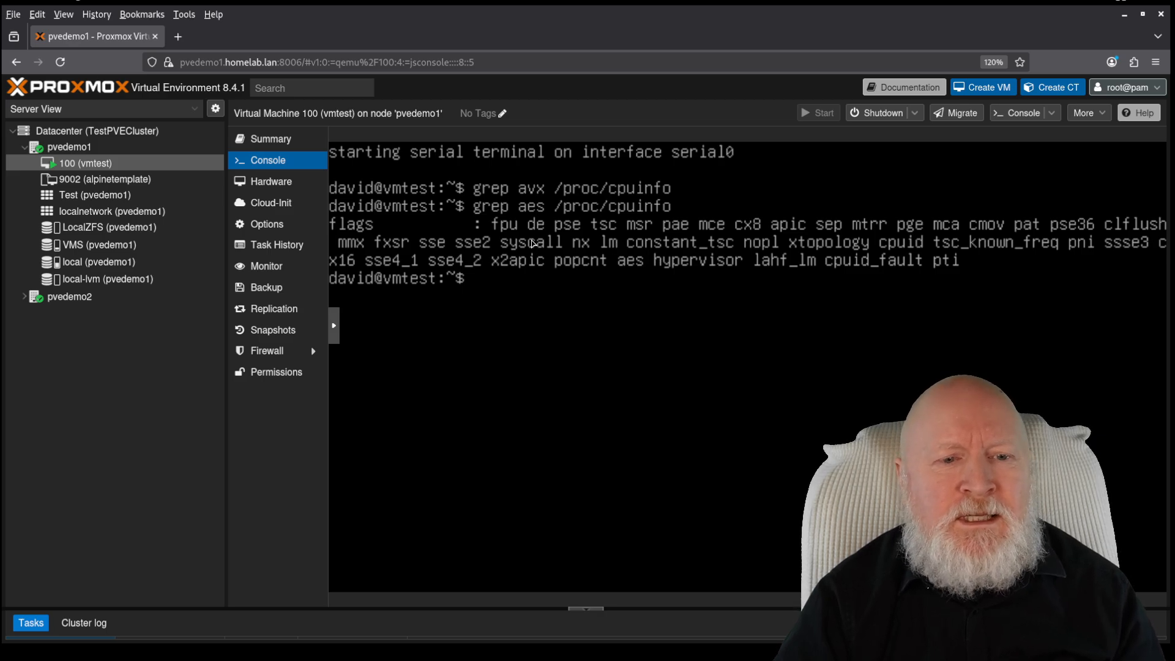
{"action": "mouse_move", "coordinate": [681, 247]}
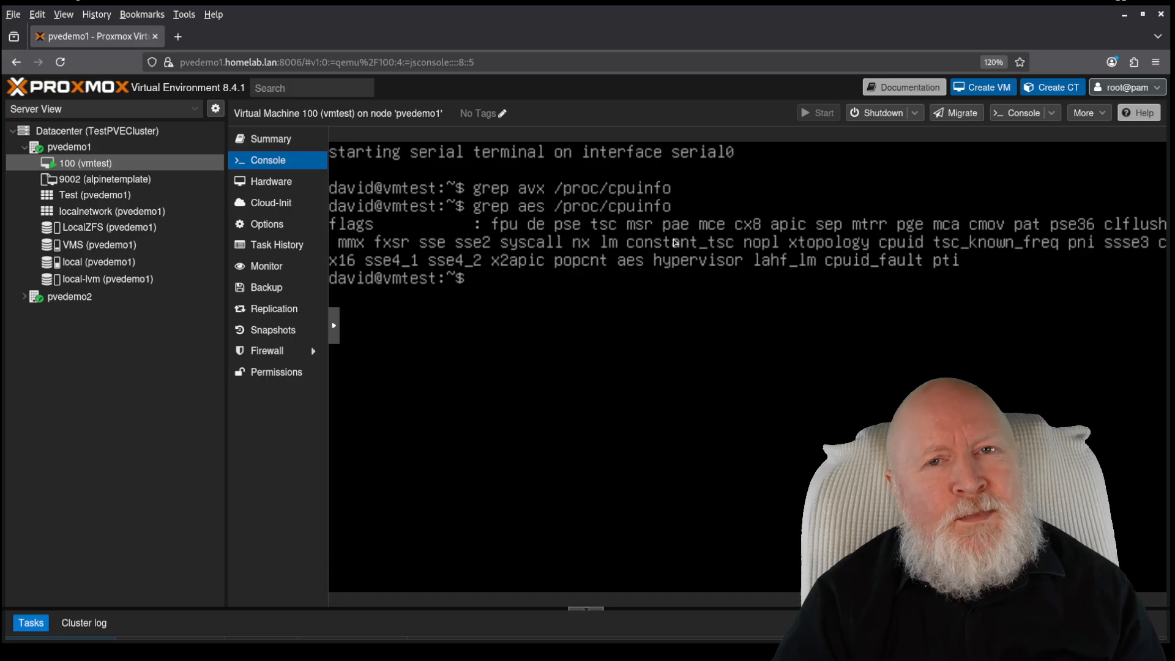
{"action": "mouse_move", "coordinate": [671, 240]}
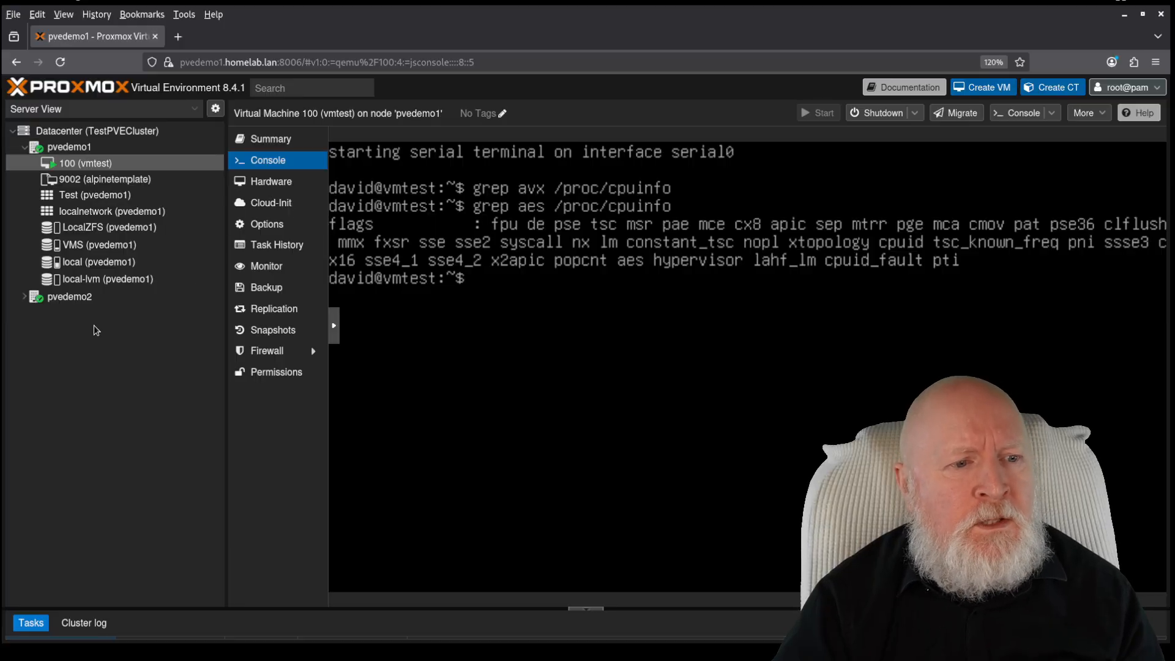
{"action": "mouse_move", "coordinate": [94, 329]}
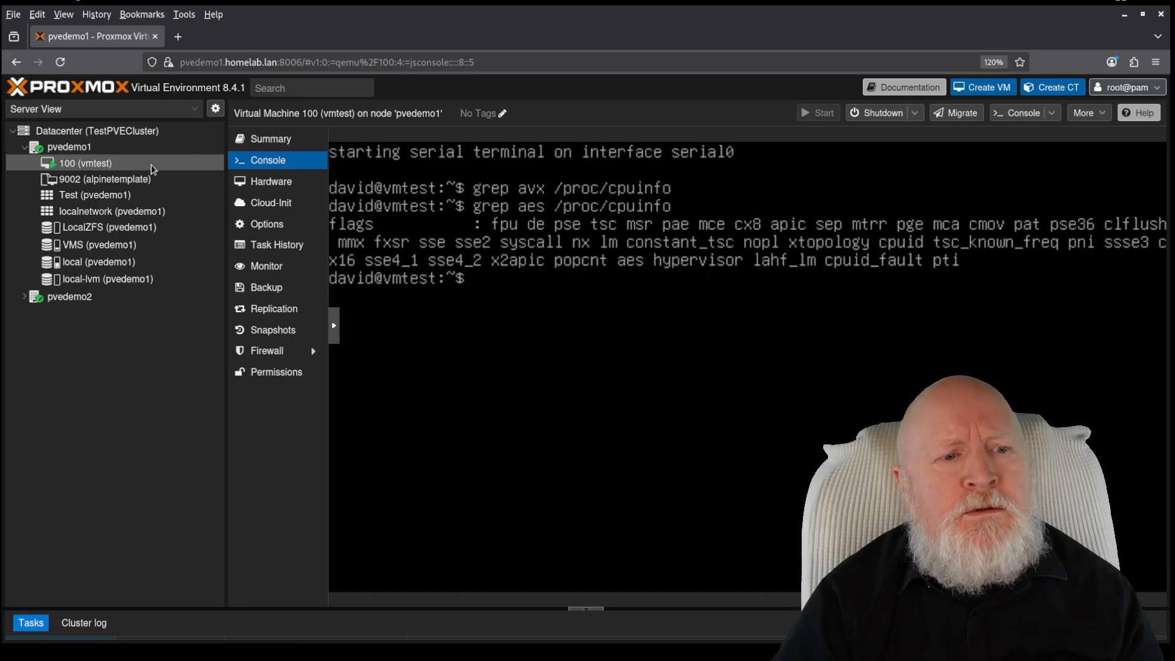
{"action": "mouse_move", "coordinate": [190, 164]}
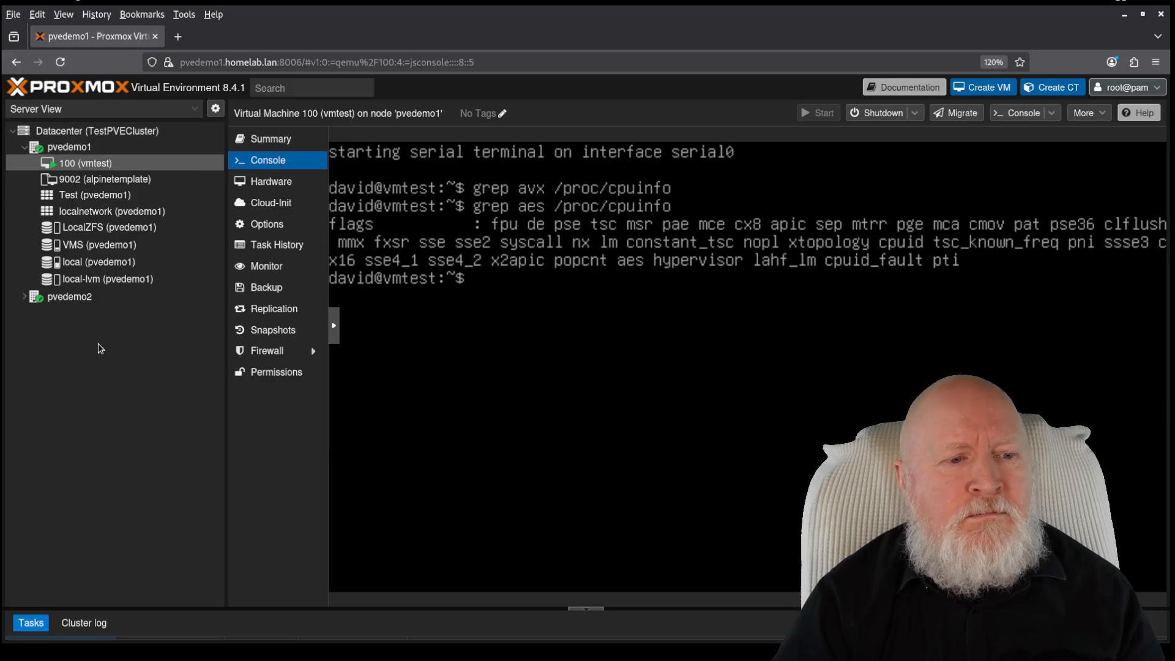
{"action": "mouse_move", "coordinate": [99, 313]}
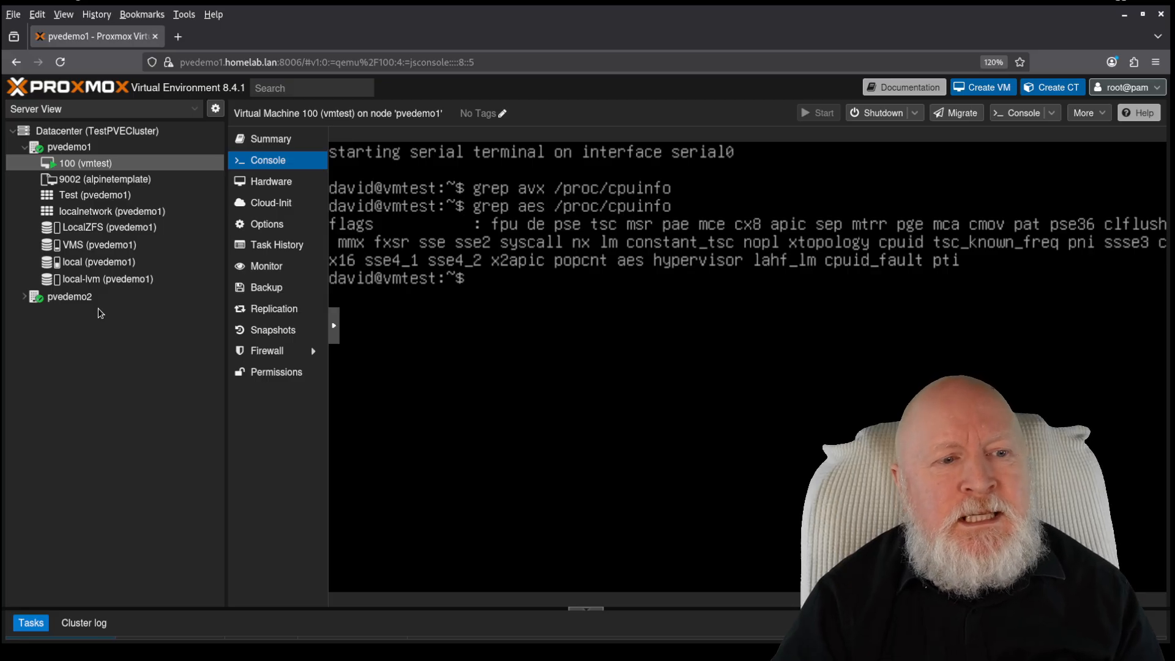
{"action": "mouse_move", "coordinate": [174, 168]}
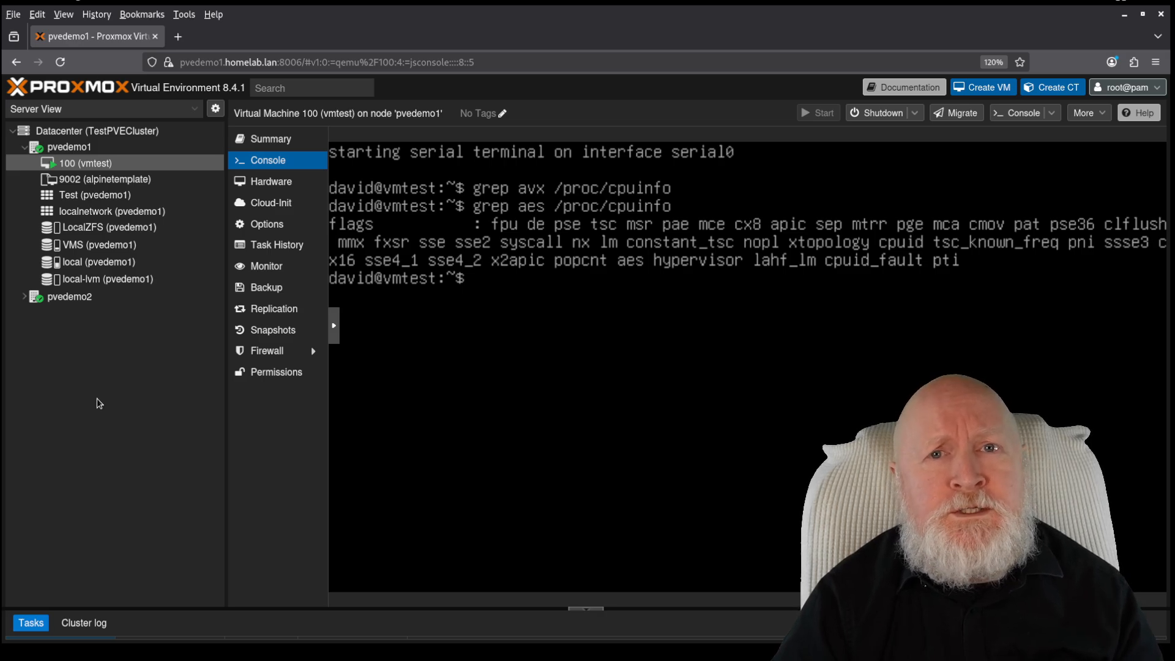
On pvedemo1's shell, clear and start nano on /etc/pve/virtual-guest/cpu-models.conf
{"action": "left_click", "coordinate": [72, 146]}
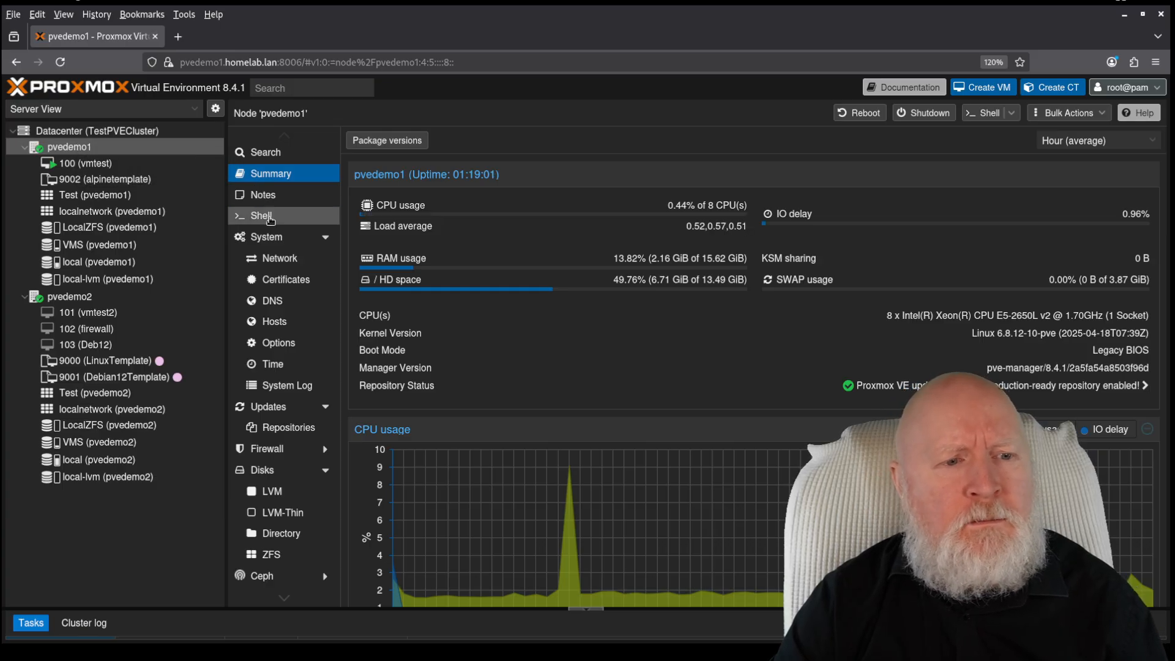
{"action": "left_click", "coordinate": [262, 216]}
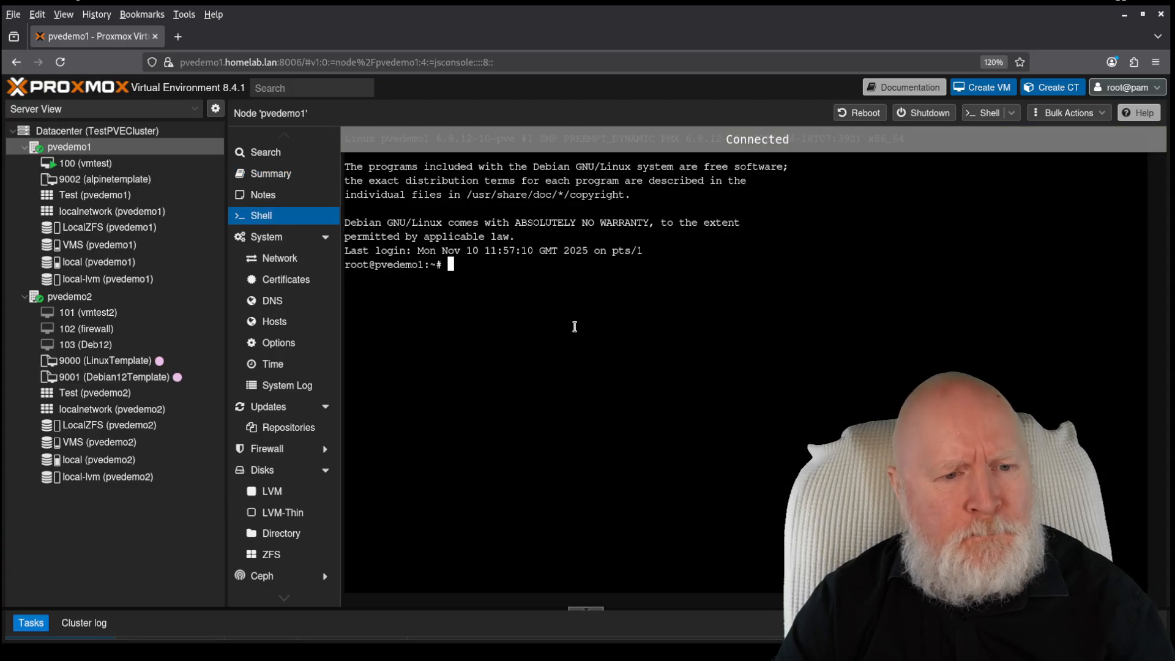
{"action": "type", "text": "clear"}
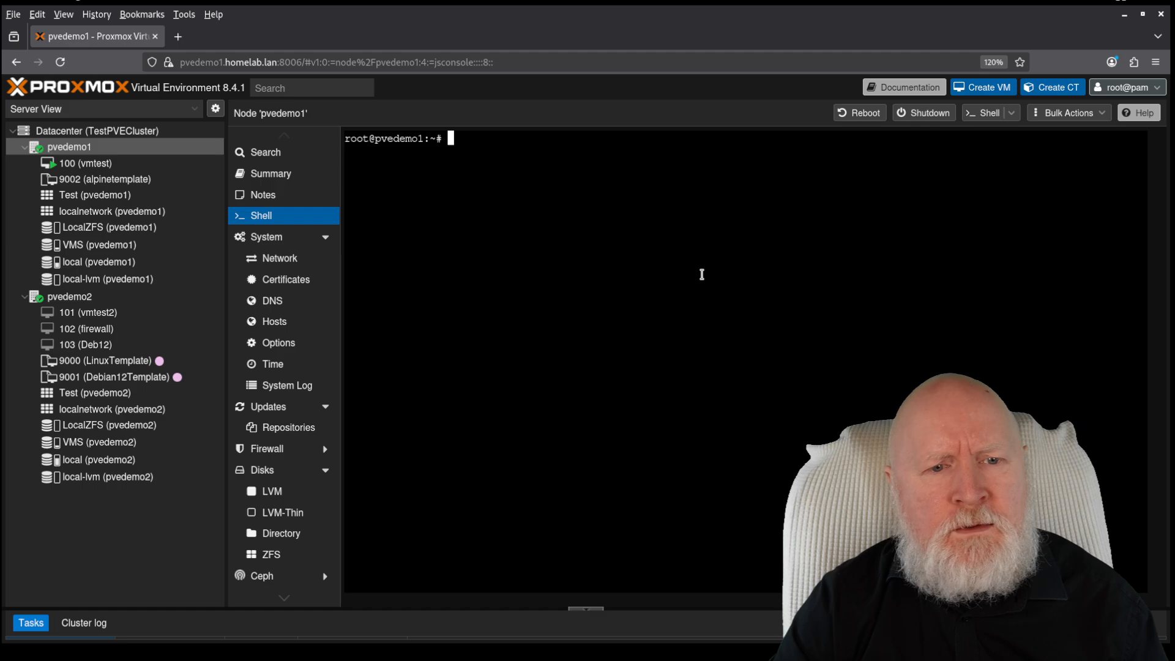
{"action": "type", "text": "nano /etc/pve/virtual-guest/cpu-models.conf"}
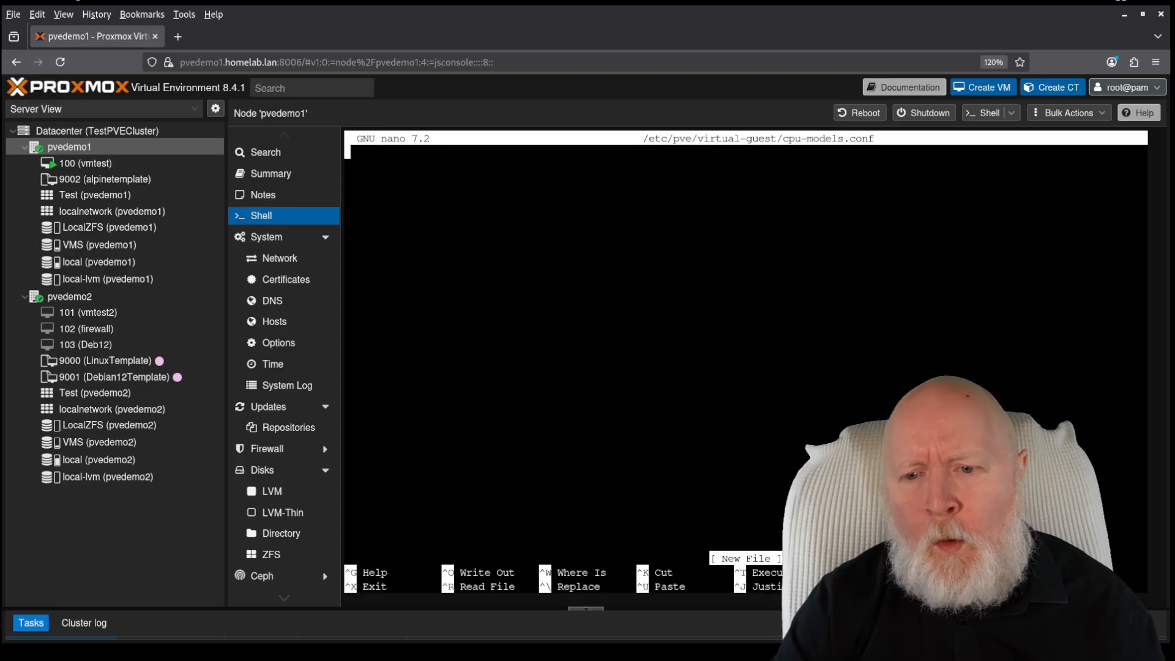
Paste the cpu-model x86-64-v2-AES-AVX definition with aes, popcnt, SSE4, avx flags and reported-model kvm64
{"action": "right_click", "coordinate": [629, 202]}
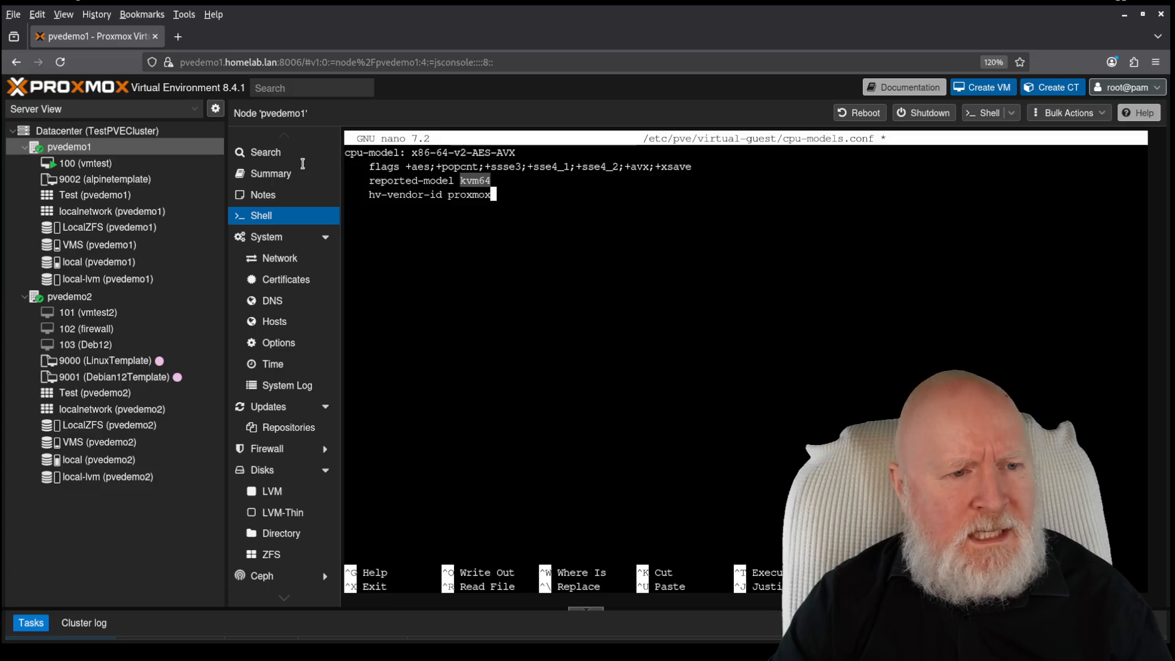
{"action": "left_click", "coordinate": [113, 228]}
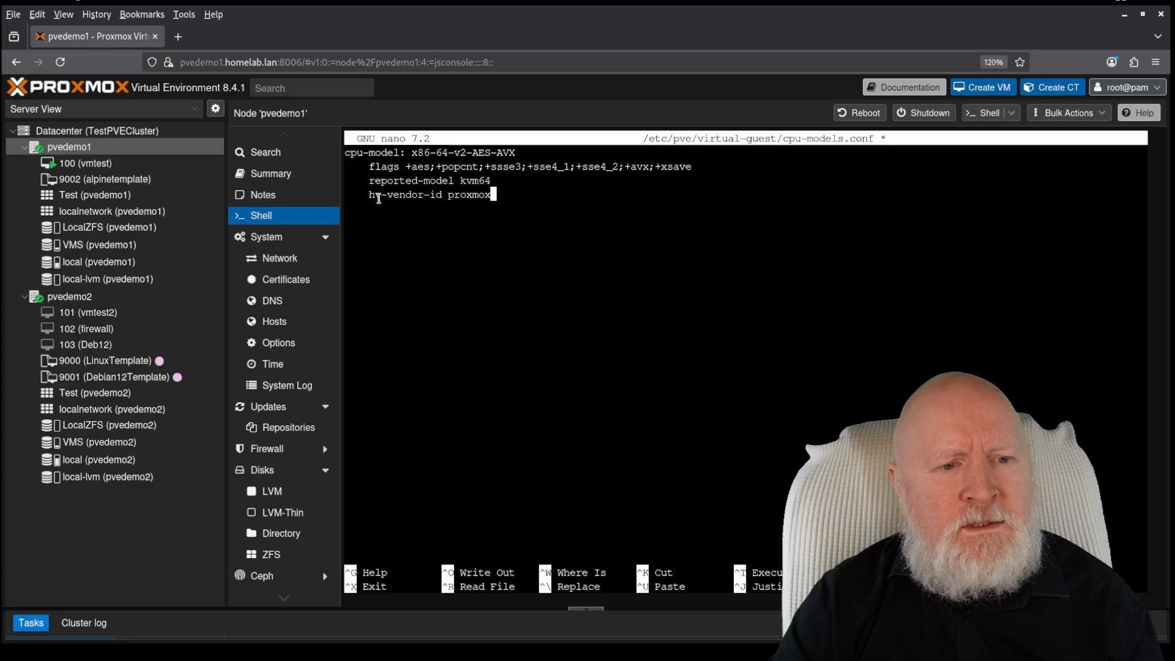
{"action": "double_click", "coordinate": [405, 195]}
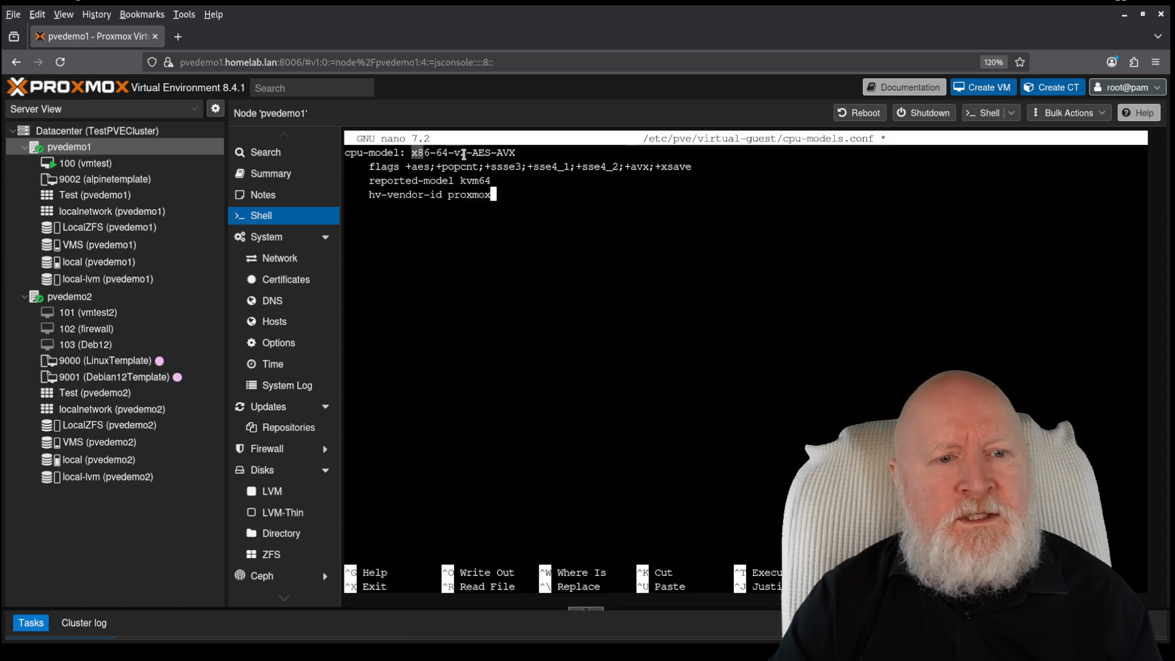
{"action": "type", "text": "2"}
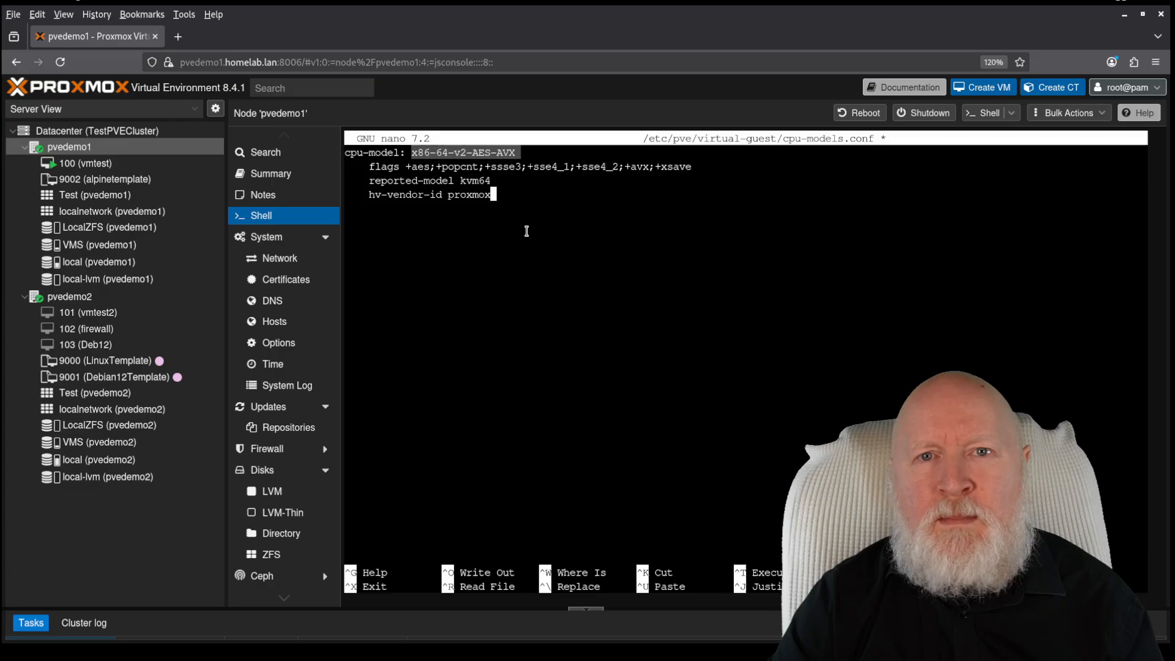
{"action": "mouse_move", "coordinate": [525, 228]}
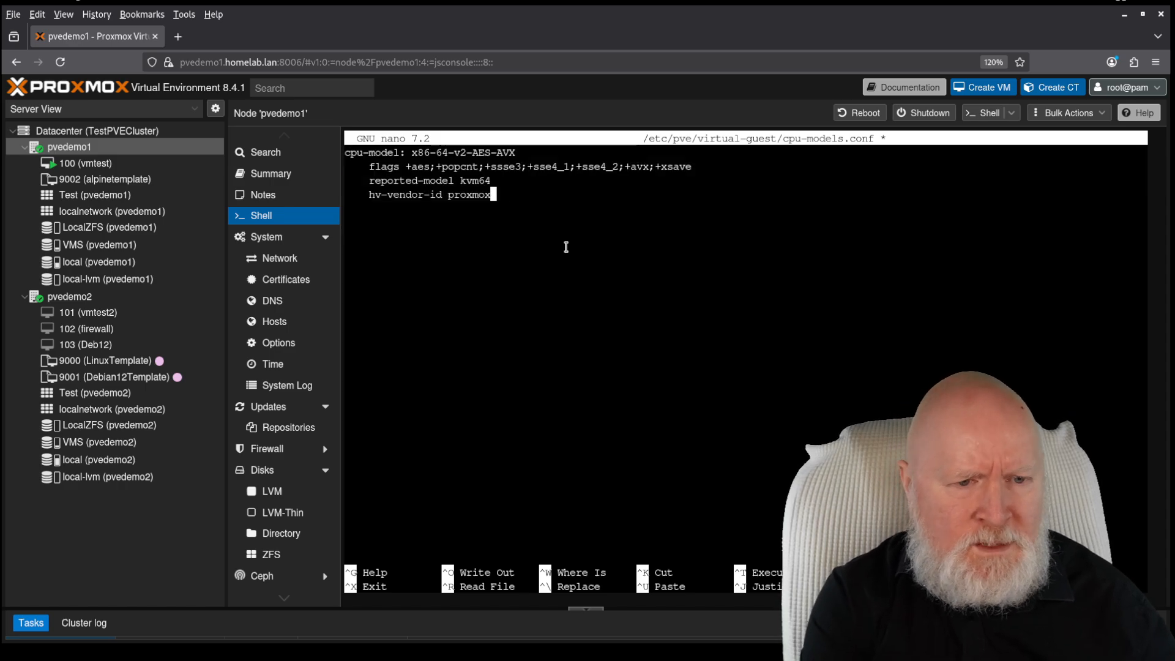
Save cpu-models.conf, then view it in nano on pvedemo2 to confirm the same definition
{"action": "key", "text": "ctrl+x"}
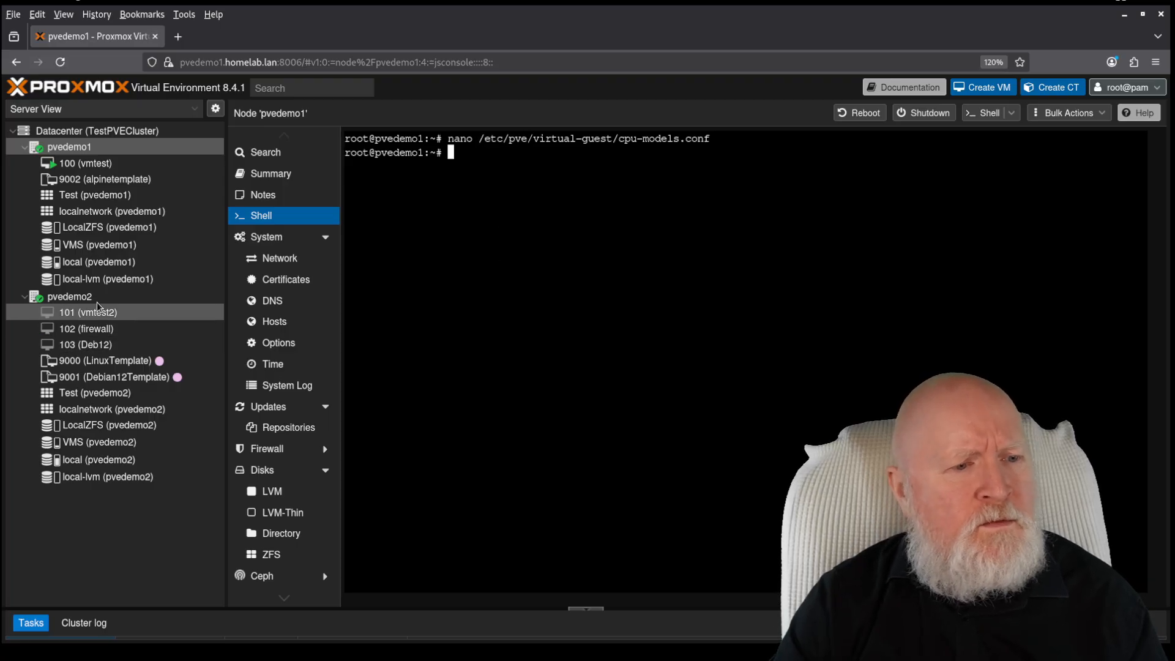
{"action": "left_click", "coordinate": [68, 296]}
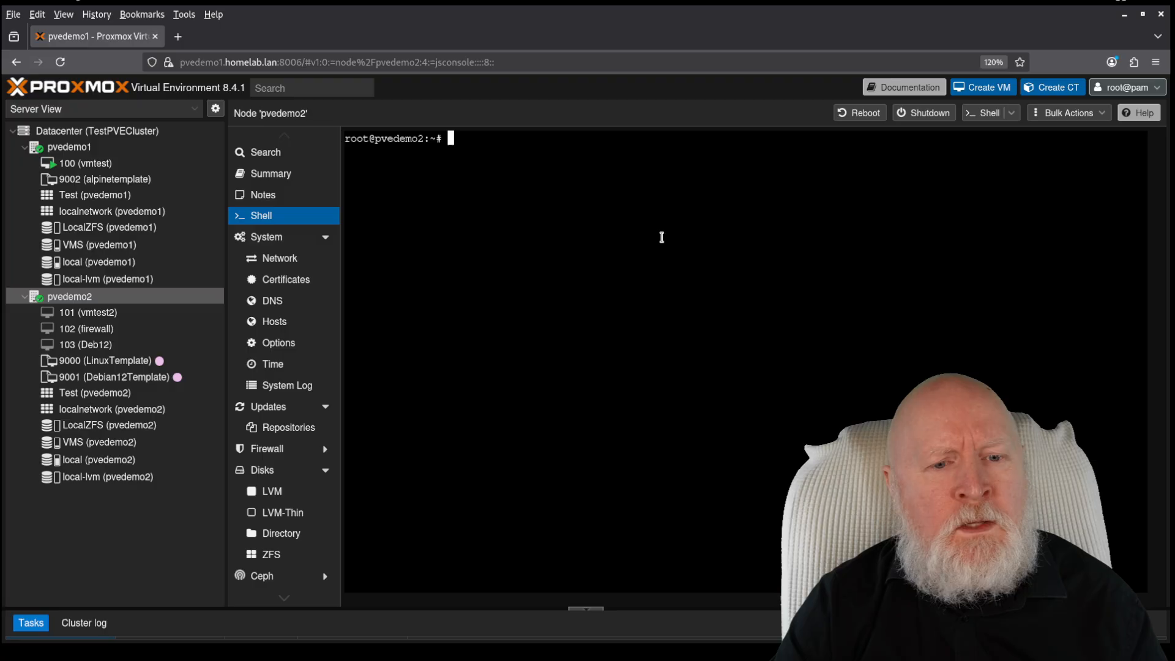
{"action": "type", "text": "nano /etc/pve/virtual-guest/cpu-models.conf"}
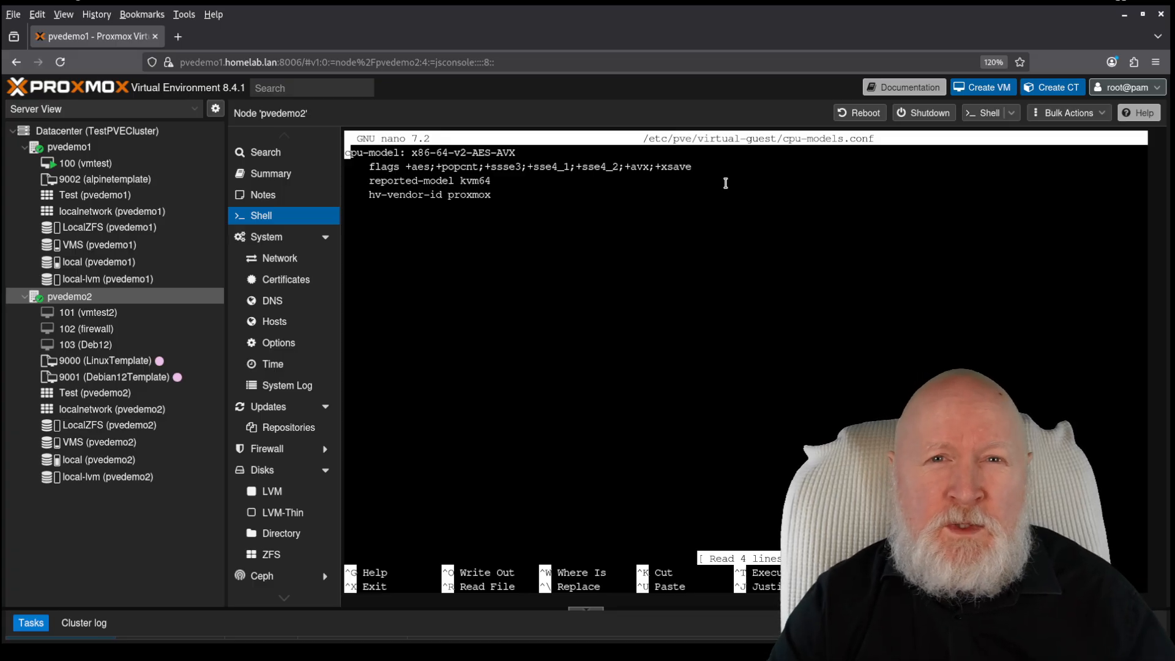
{"action": "mouse_move", "coordinate": [552, 382]}
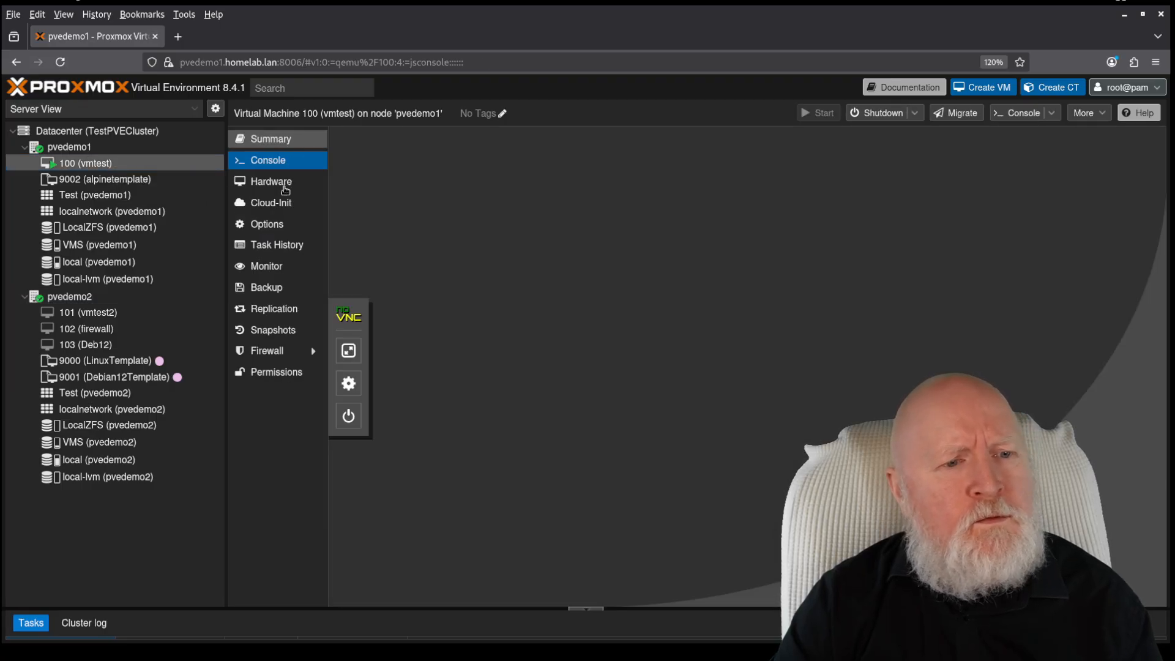
In VM 100's Hardware > Processors, pick CPU type x86-64-v2-AES-AVX from the bottom of the list
{"action": "left_click", "coordinate": [270, 181]}
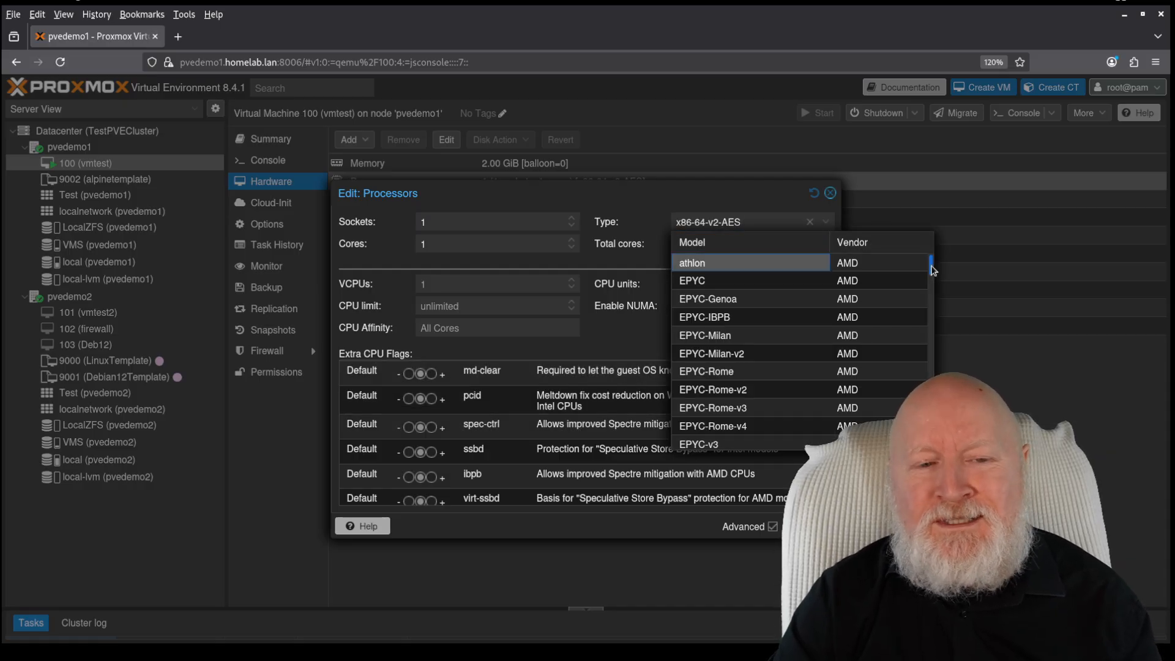
{"action": "scroll", "scroll_direction": "down", "scroll_amount": 3}
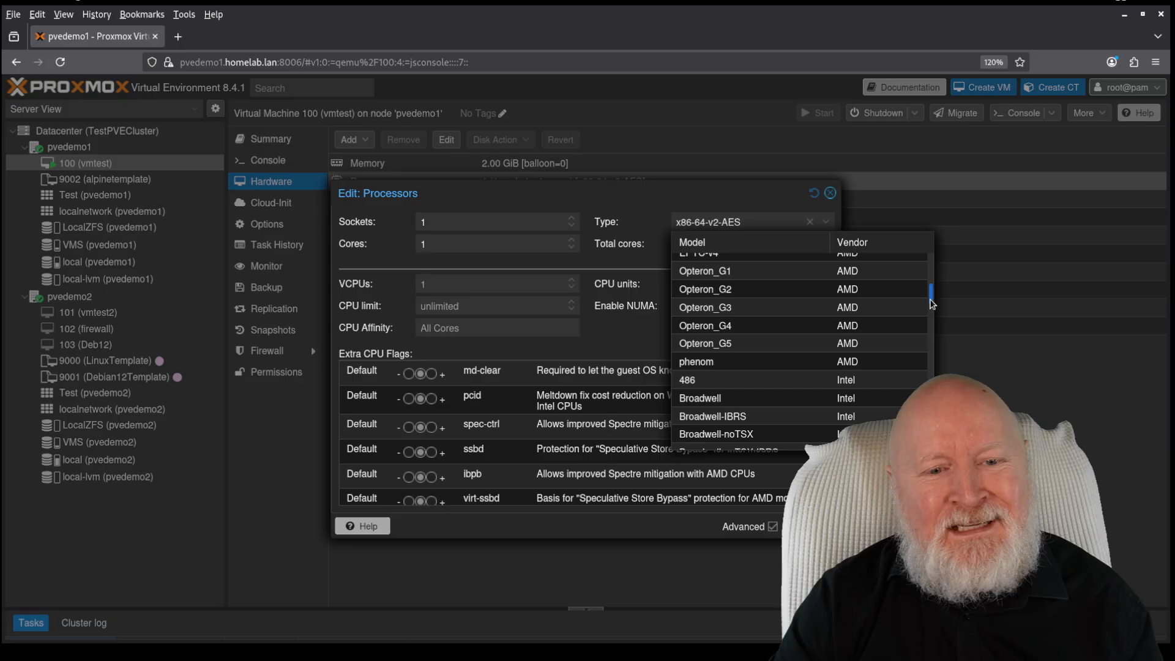
{"action": "scroll", "scroll_direction": "down", "scroll_amount": 3}
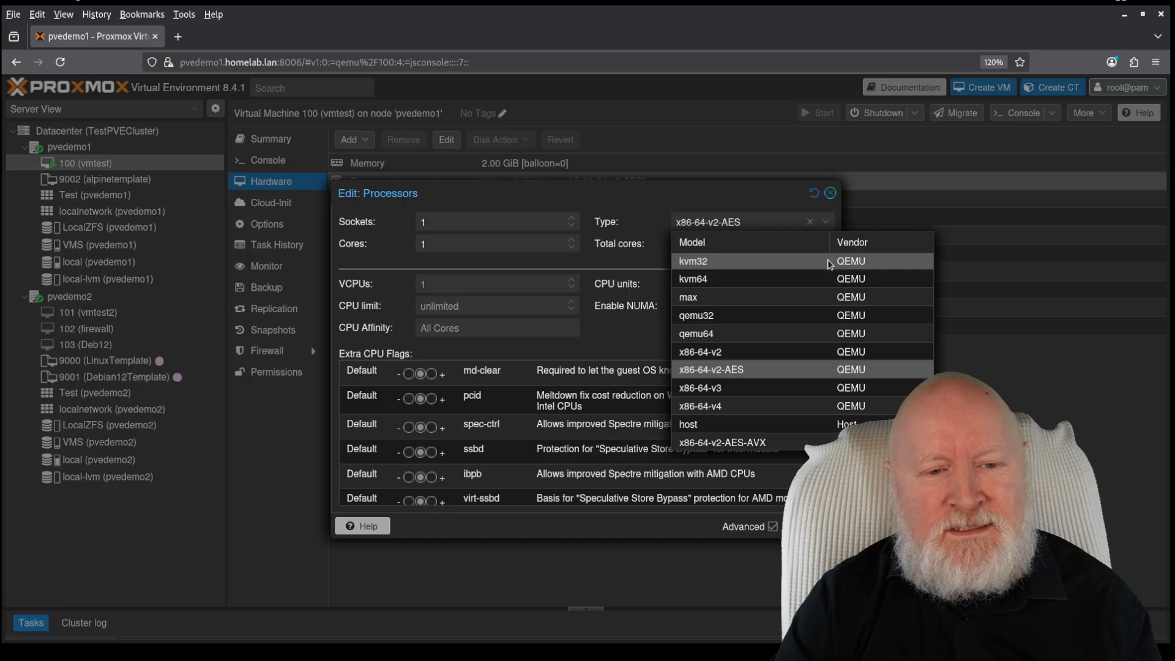
{"action": "mouse_move", "coordinate": [807, 291]}
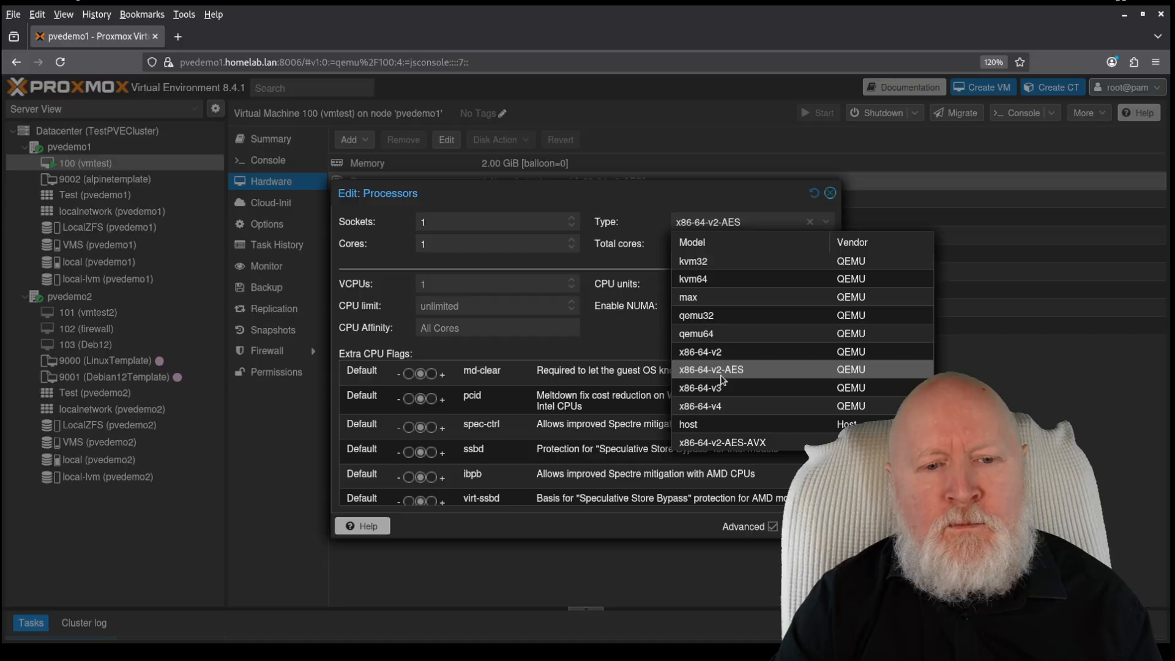
{"action": "mouse_move", "coordinate": [773, 369]}
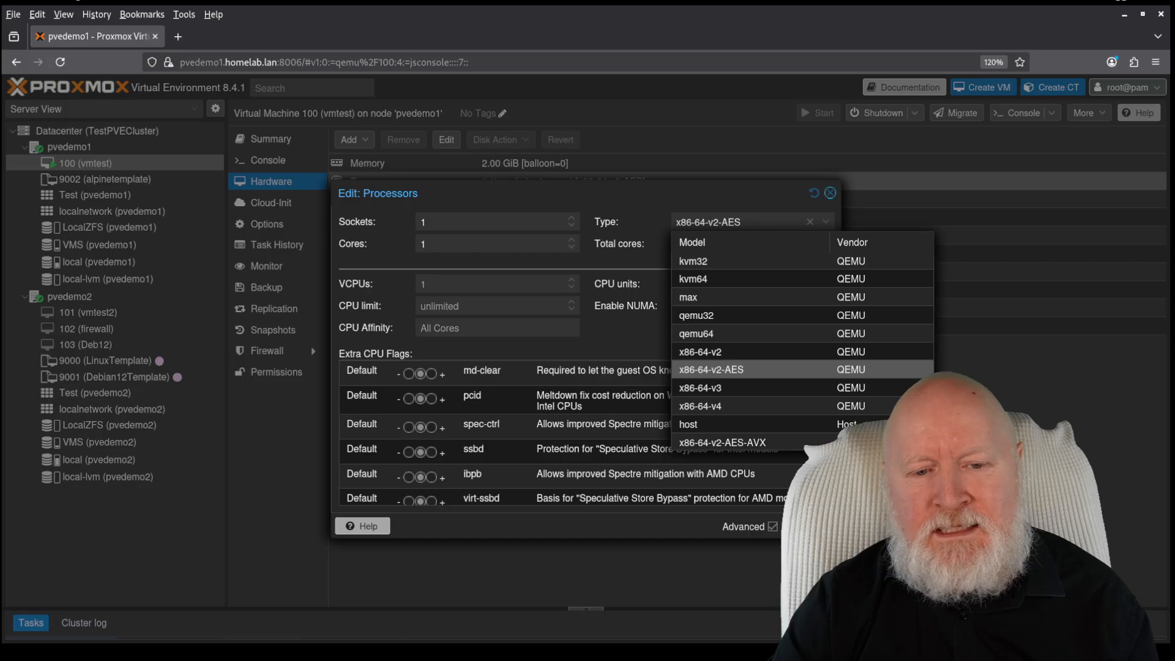
{"action": "mouse_move", "coordinate": [858, 332]}
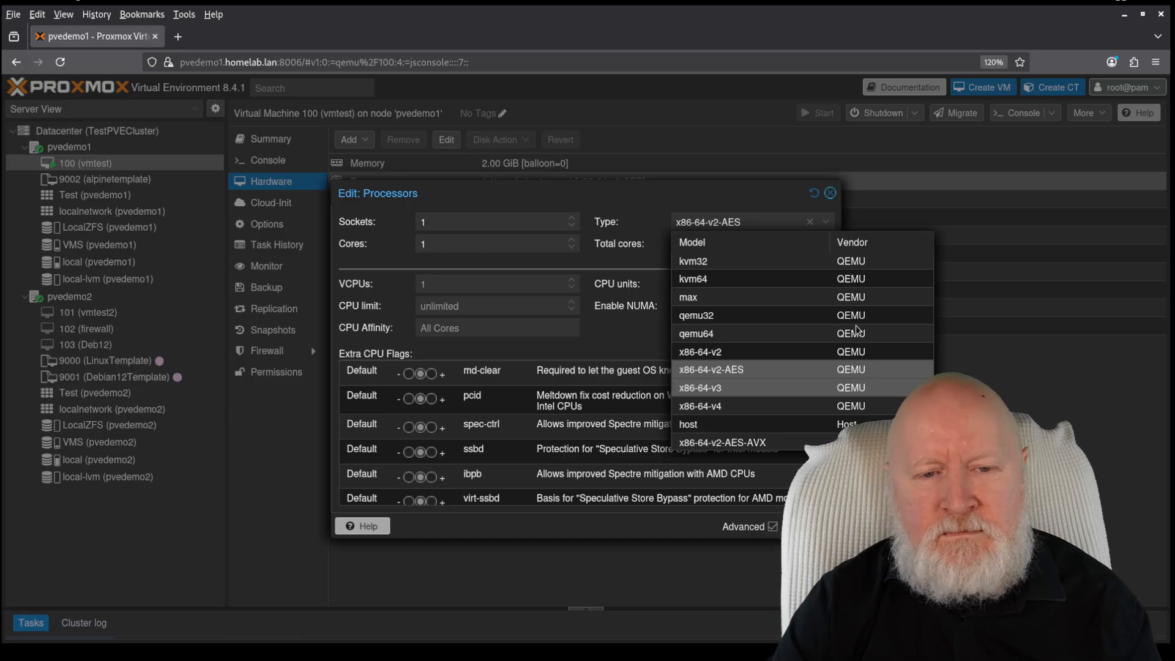
{"action": "mouse_move", "coordinate": [724, 448]}
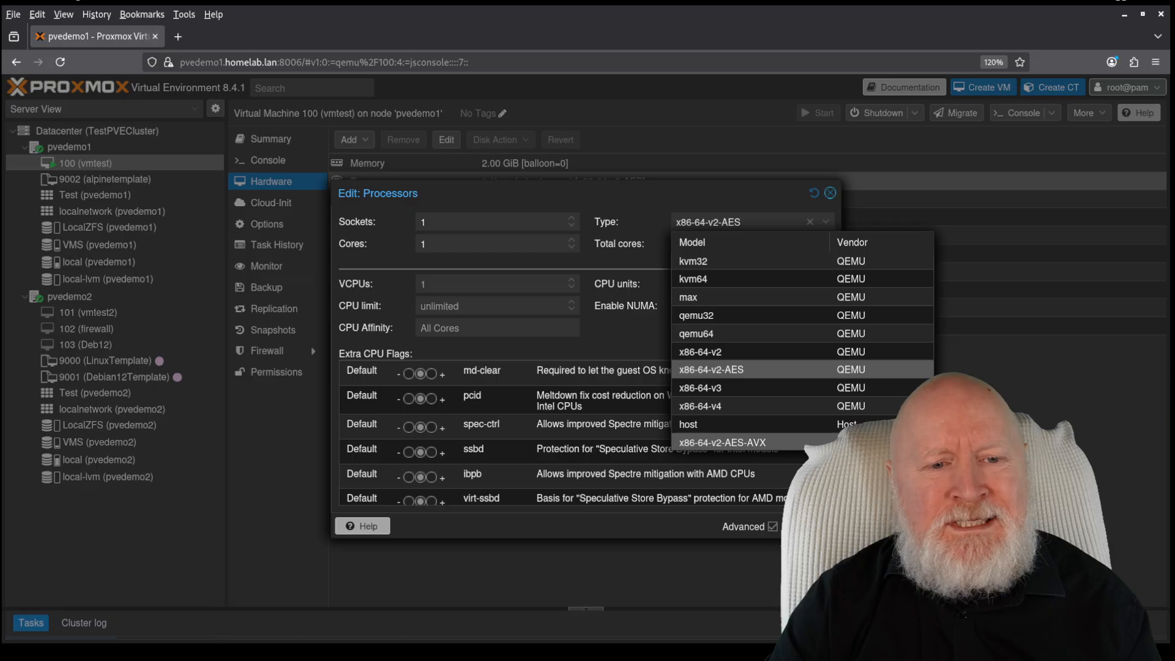
{"action": "left_click", "coordinate": [722, 442]}
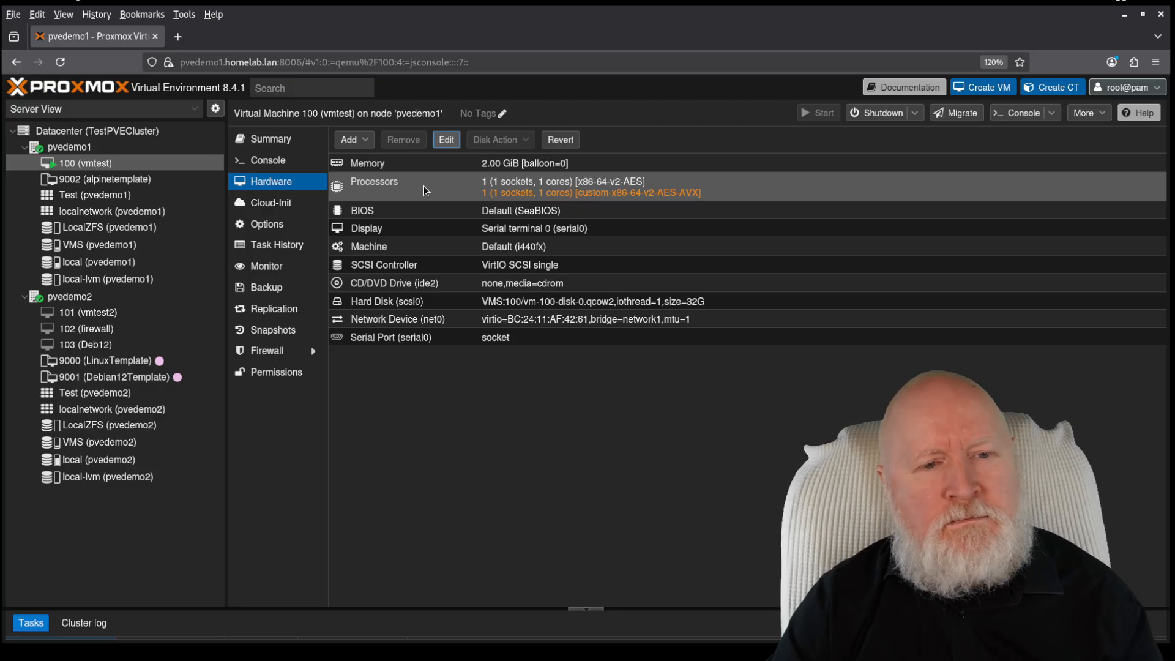
{"action": "mouse_move", "coordinate": [591, 193]}
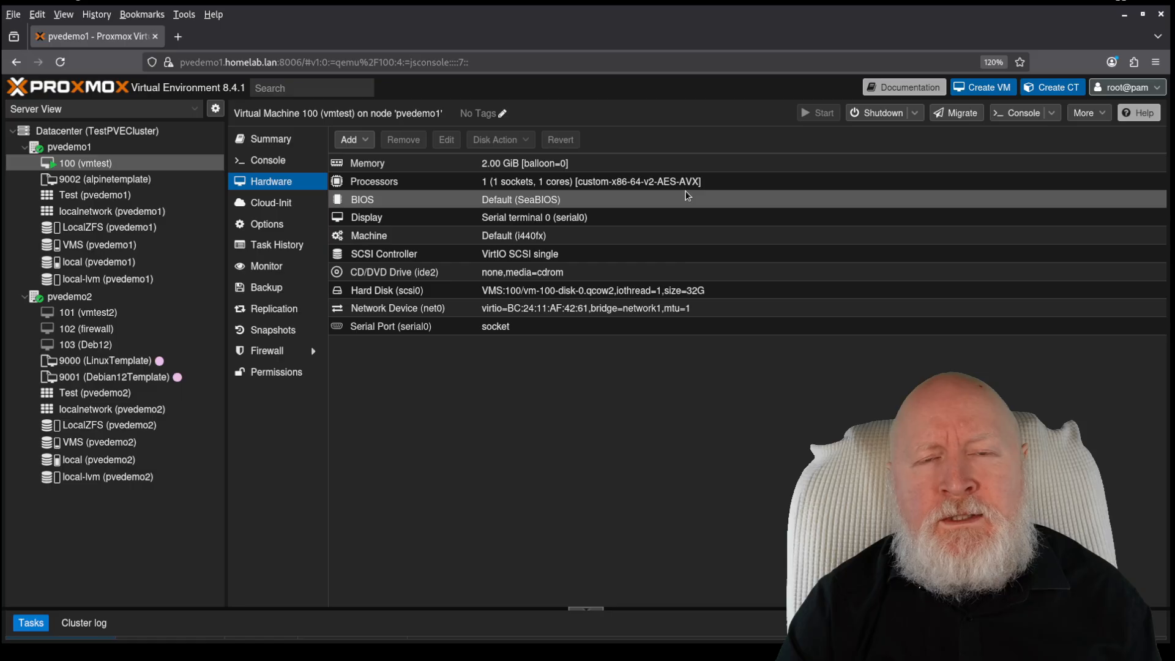
{"action": "mouse_move", "coordinate": [736, 198]}
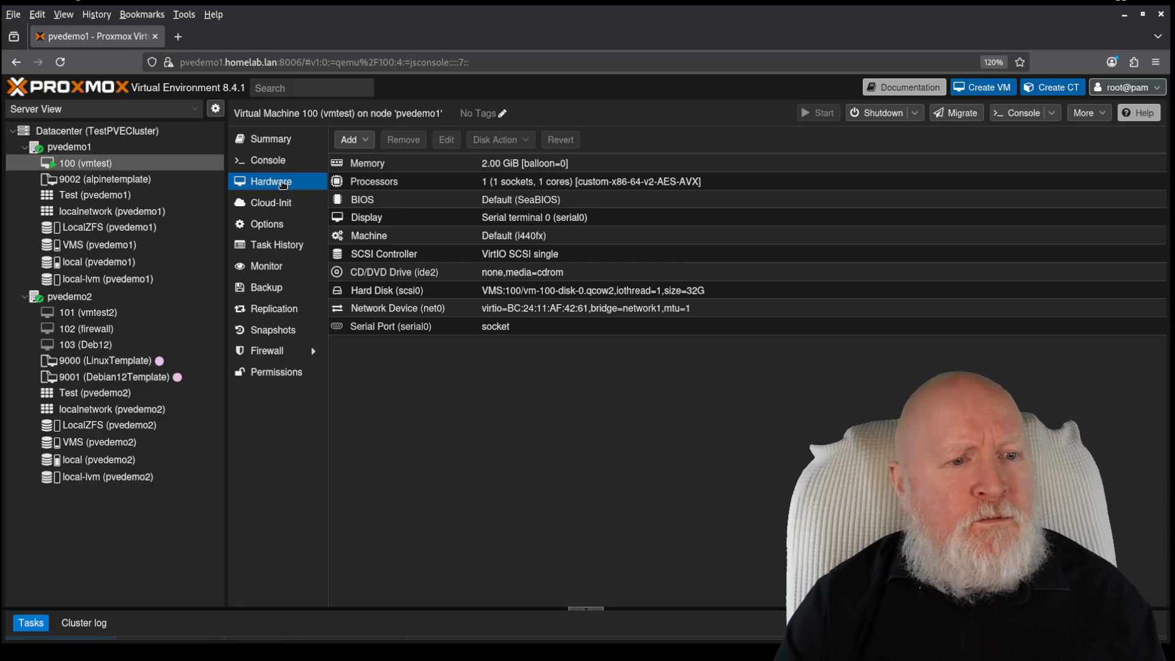
In VM 100's console run grep avx /proc/cpuinfo, now showing avx and aes flags
{"action": "left_click", "coordinate": [268, 159]}
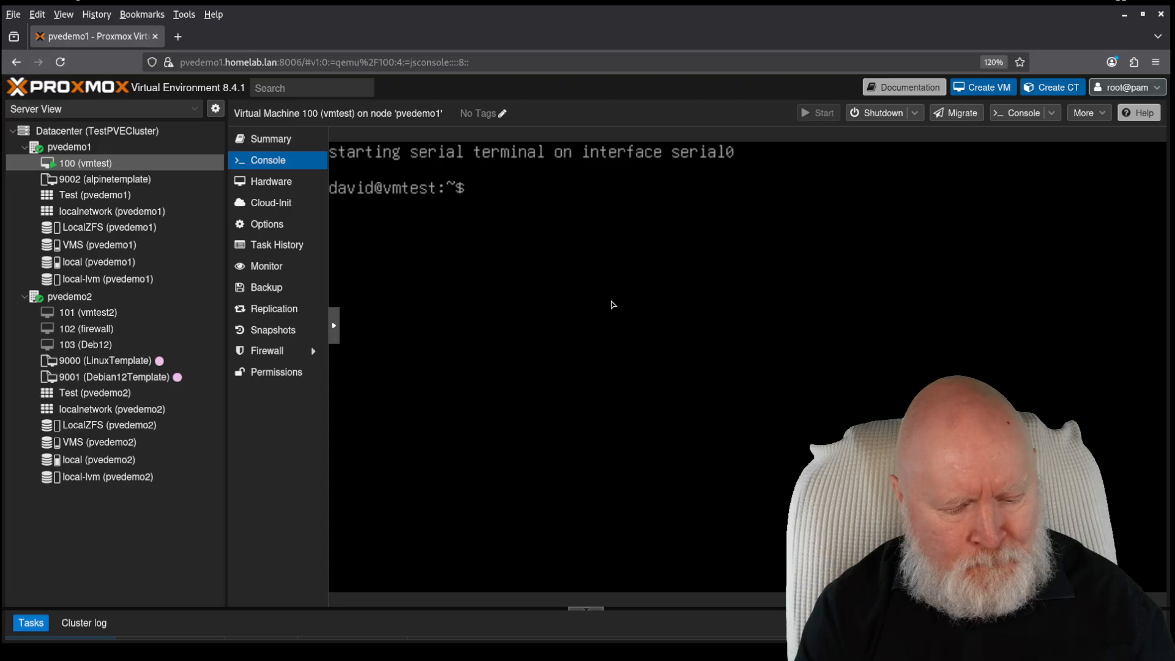
{"action": "type", "text": "grep"}
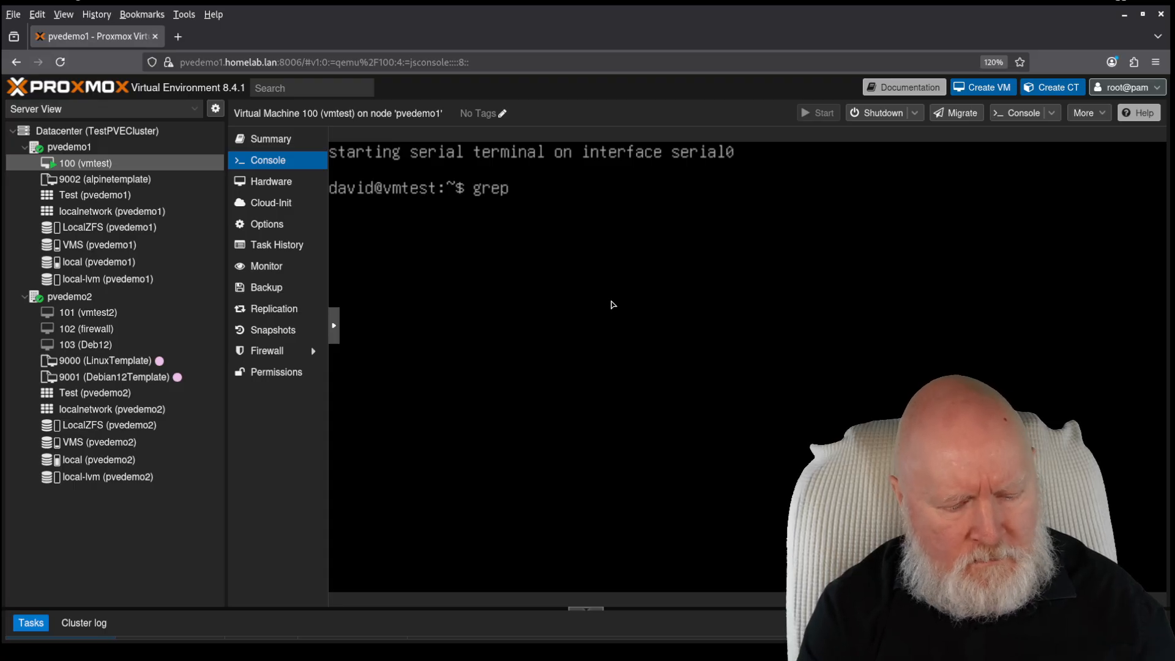
{"action": "type", "text": "avx"}
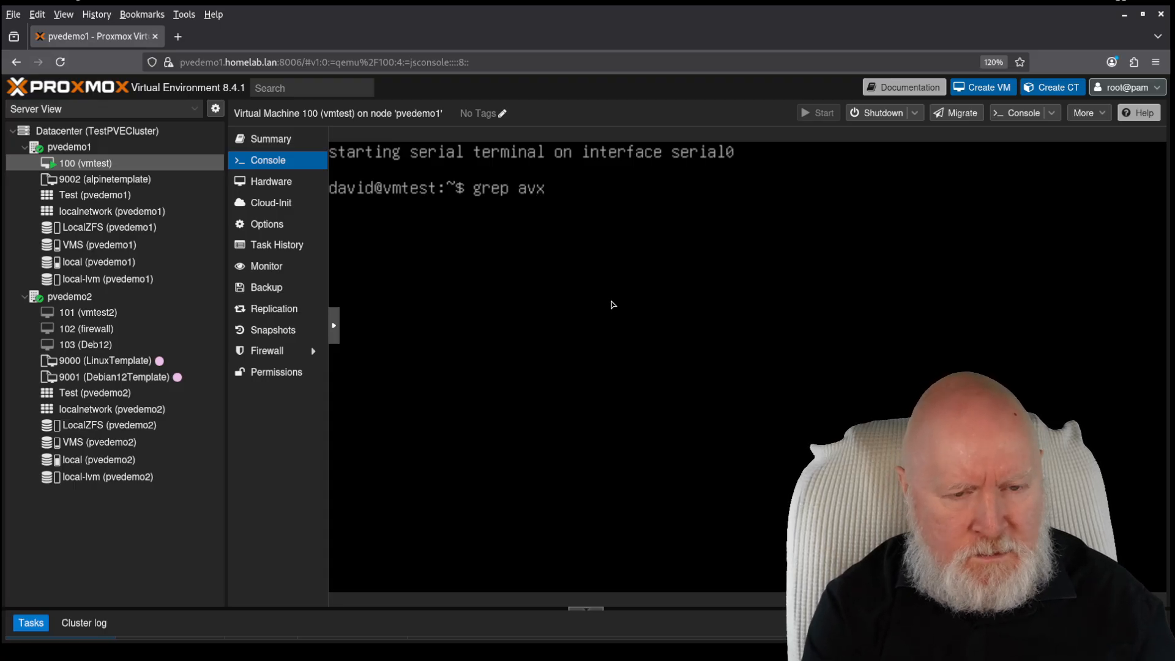
{"action": "type", "text": "/proc/"}
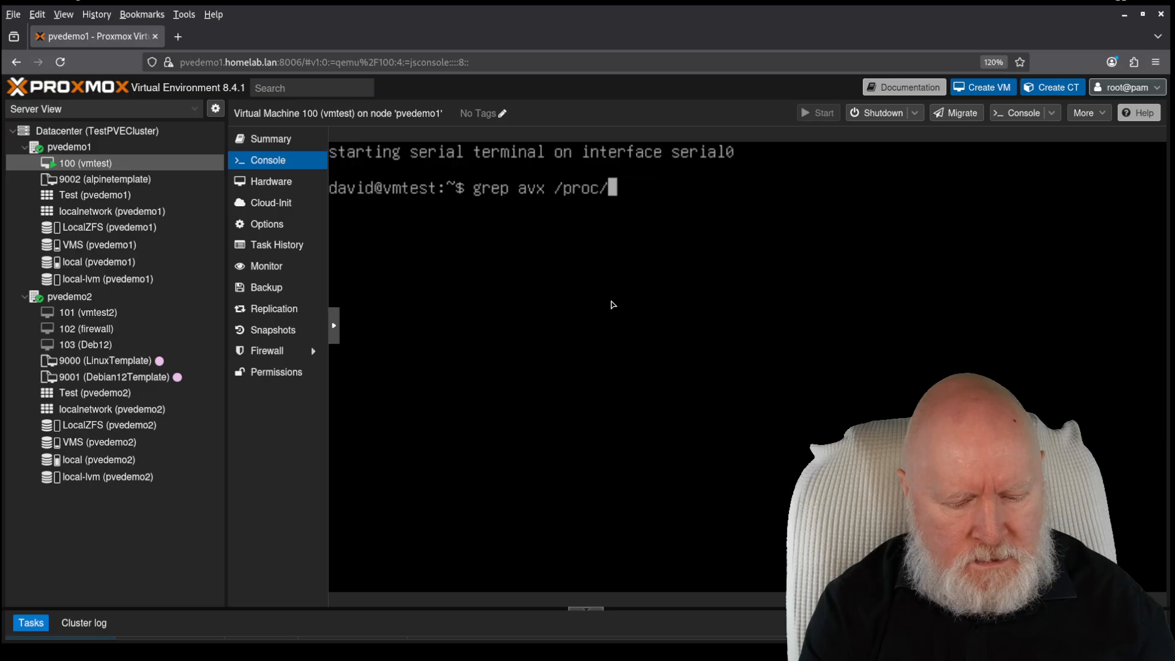
{"action": "type", "text": "cpuinfo"}
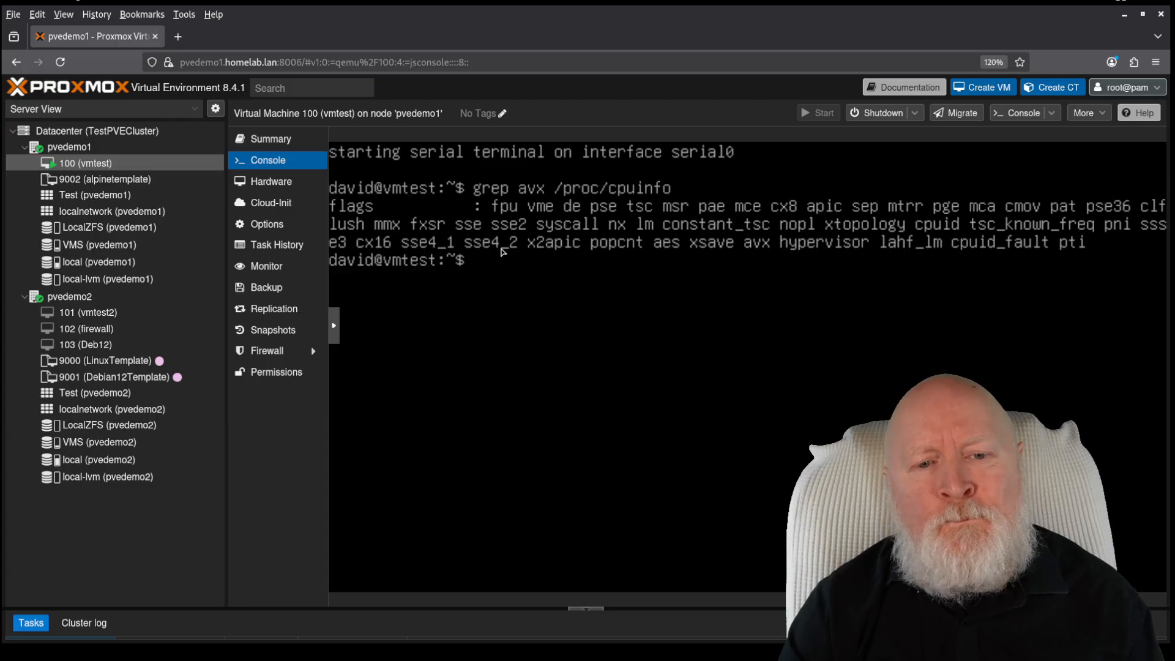
{"action": "mouse_move", "coordinate": [683, 255]}
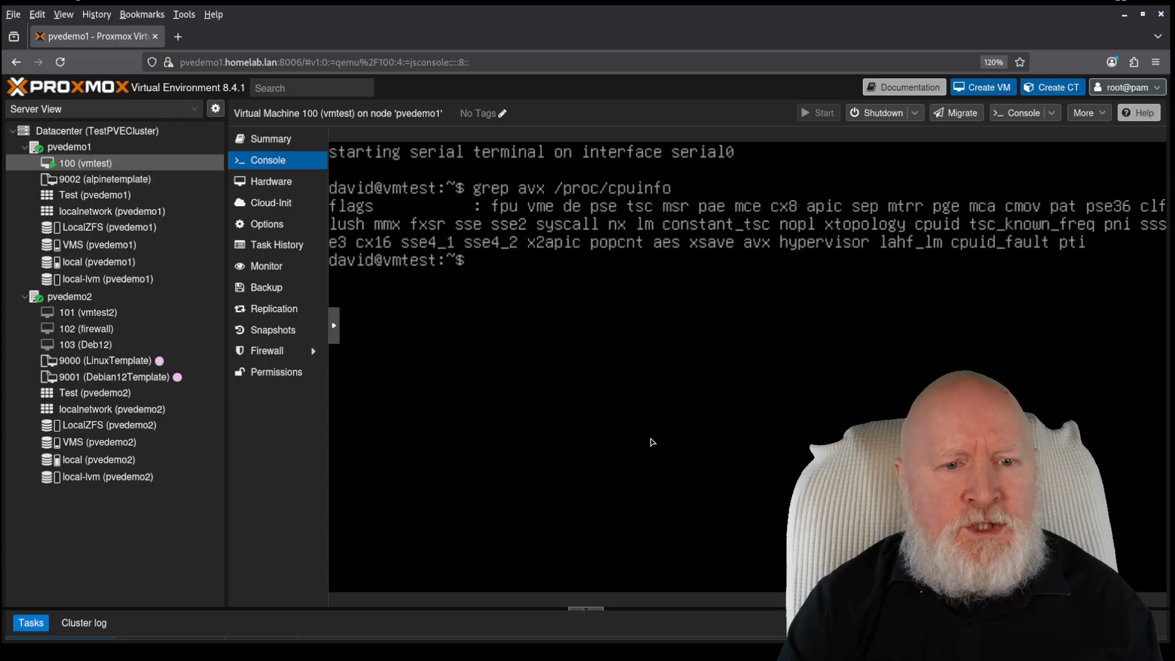
{"action": "mouse_move", "coordinate": [752, 249]}
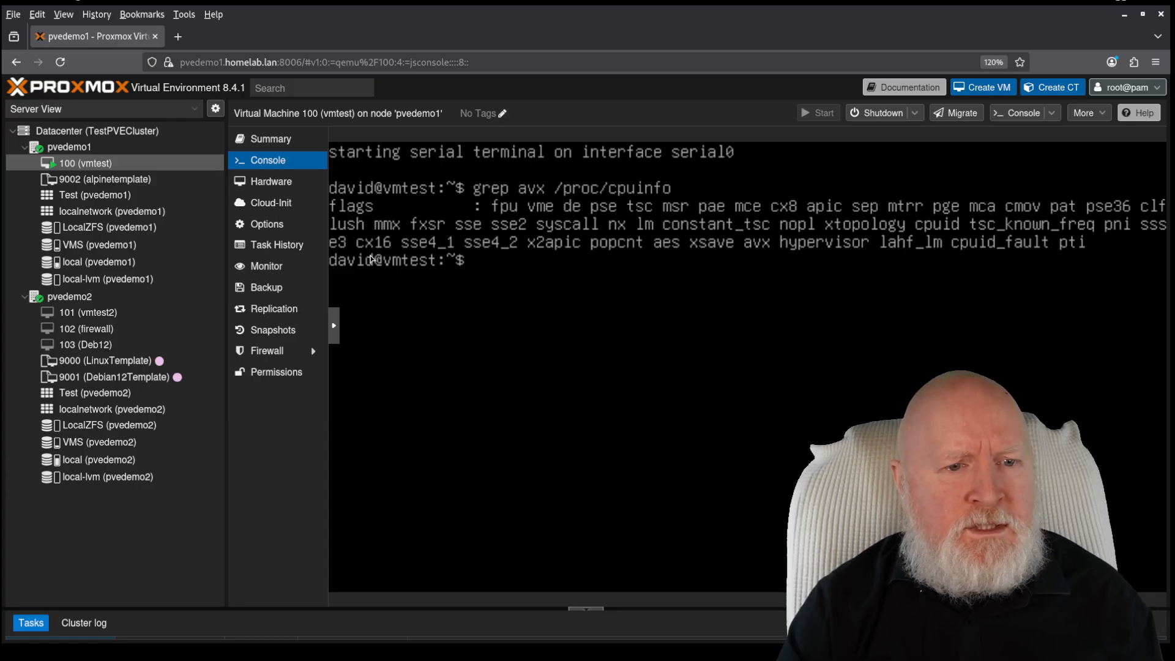
{"action": "mouse_move", "coordinate": [628, 286]}
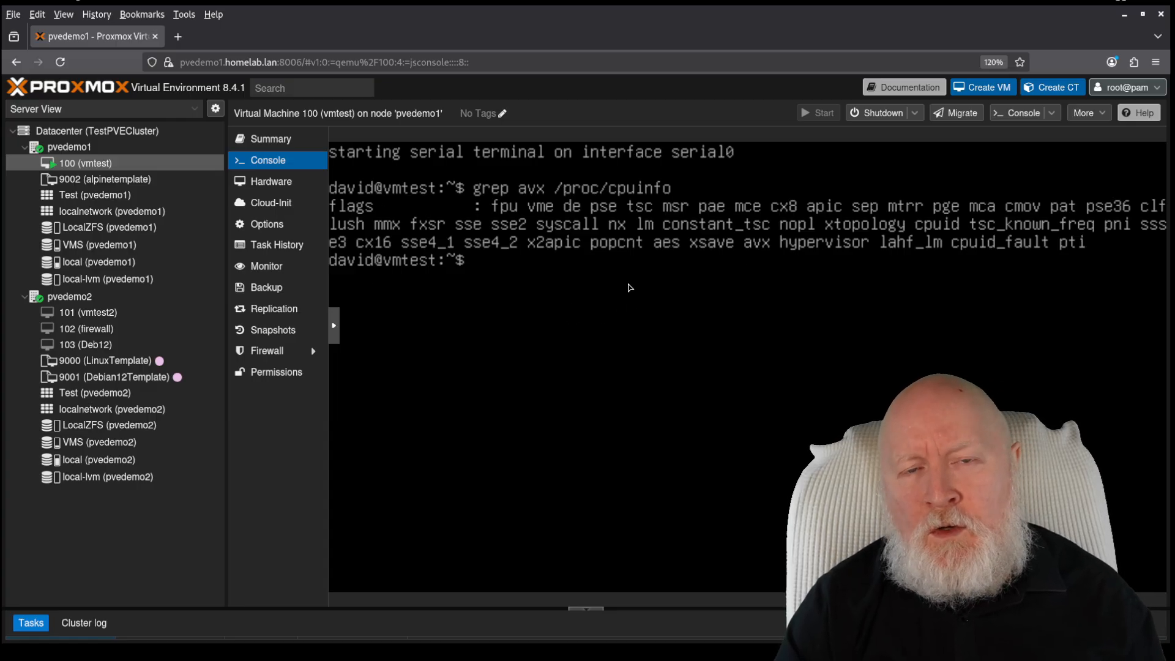